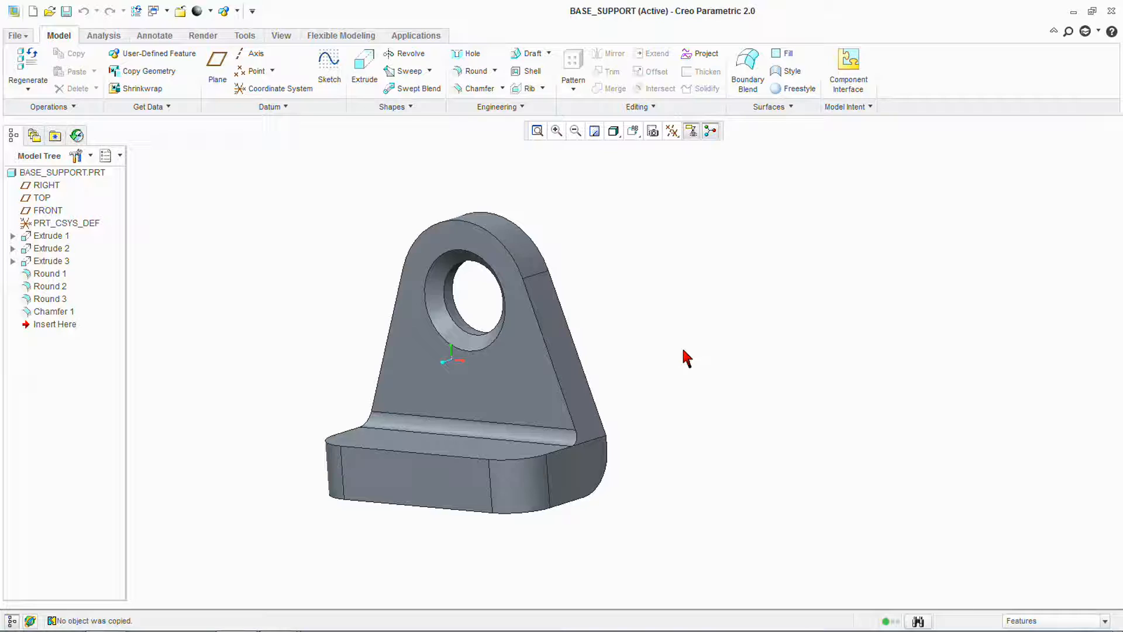
{"action": "mouse_move", "coordinate": [692, 355]}
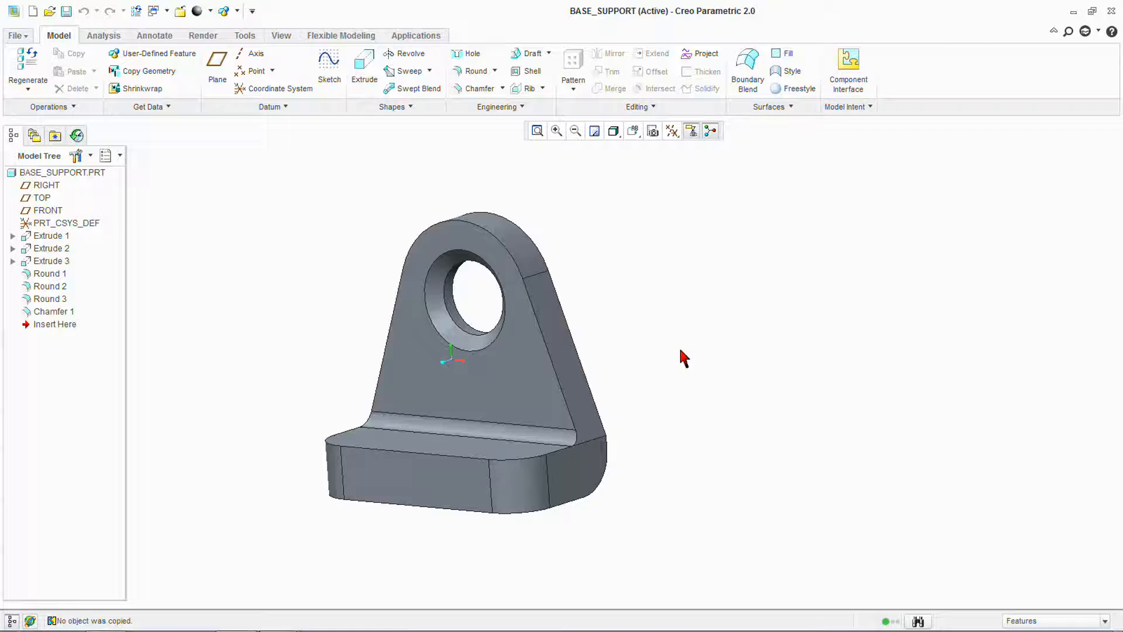
{"action": "mouse_move", "coordinate": [695, 349]}
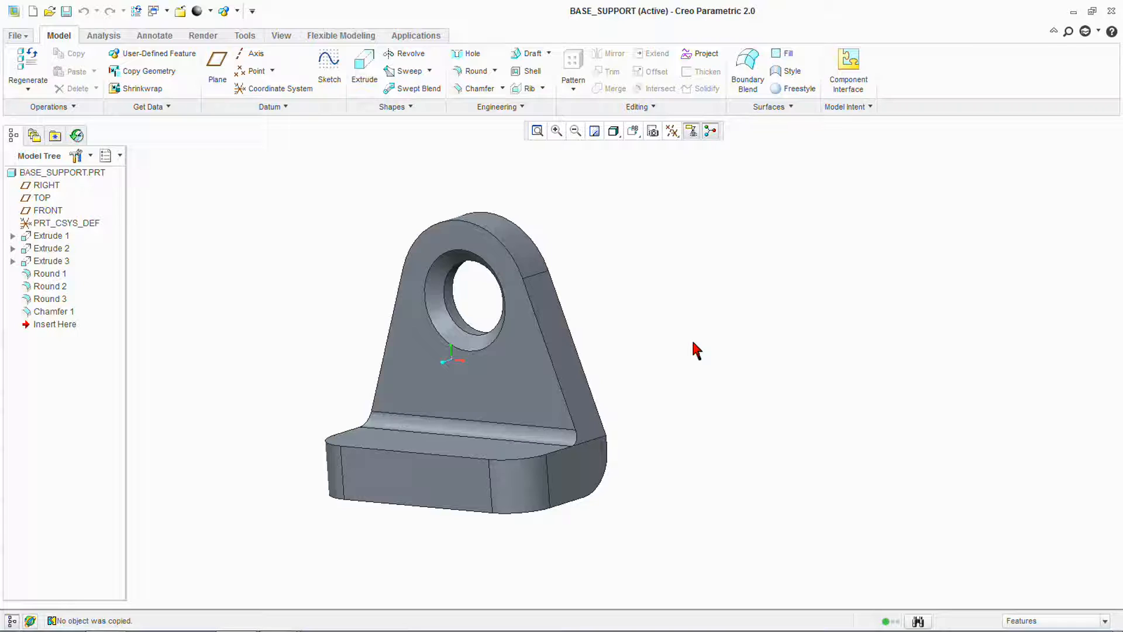
{"action": "mouse_move", "coordinate": [693, 344]}
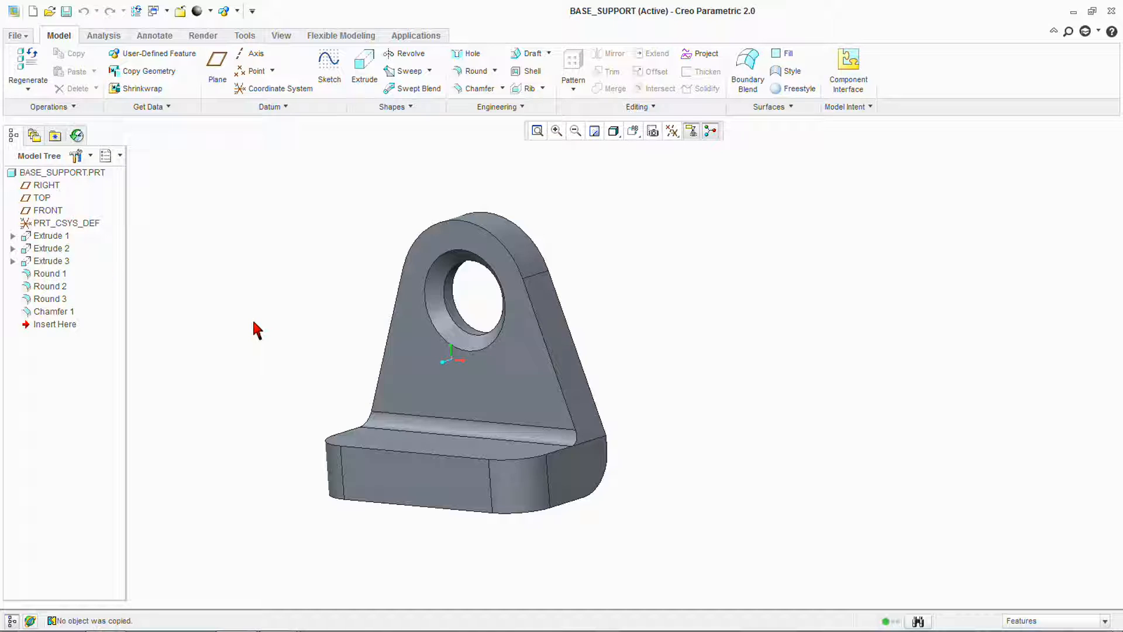
{"action": "mouse_move", "coordinate": [248, 331]}
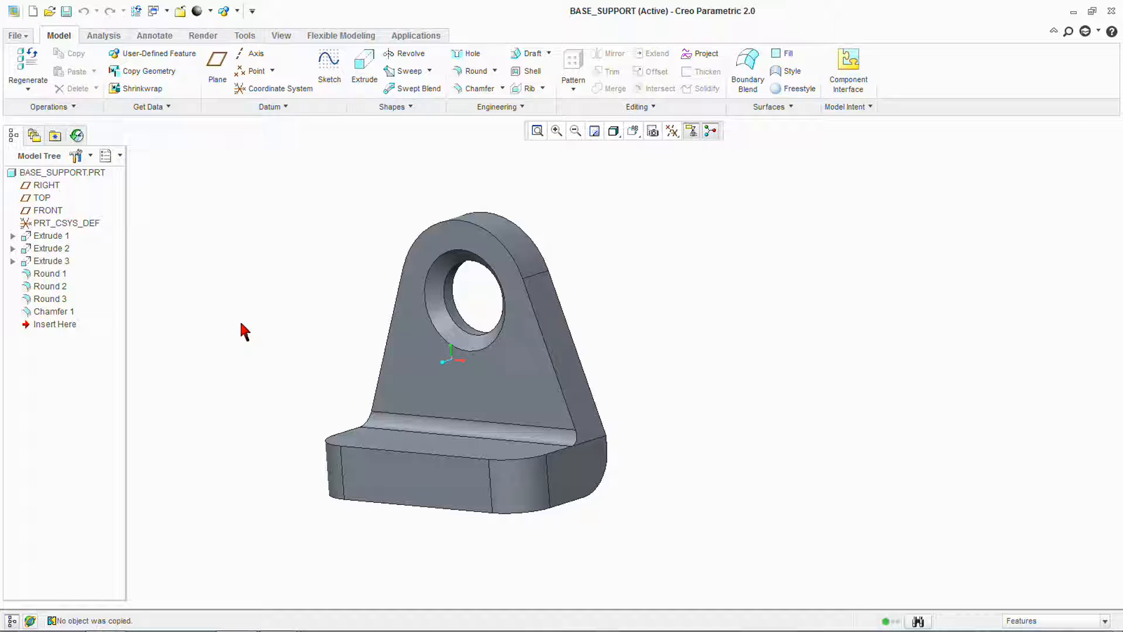
{"action": "mouse_move", "coordinate": [243, 333]}
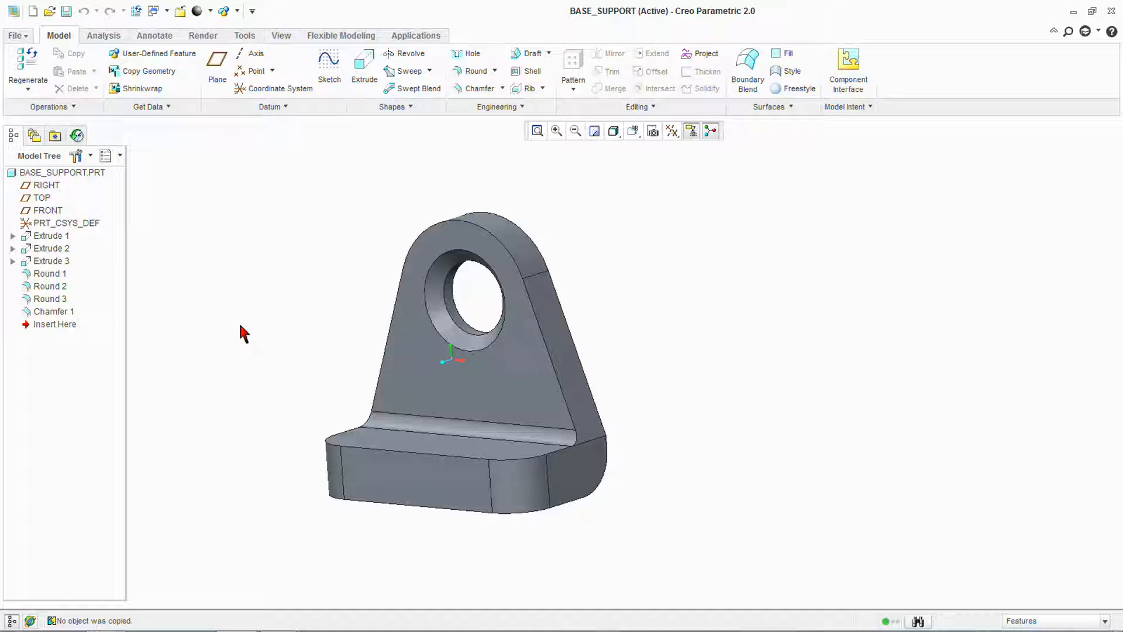
{"action": "mouse_move", "coordinate": [243, 333]}
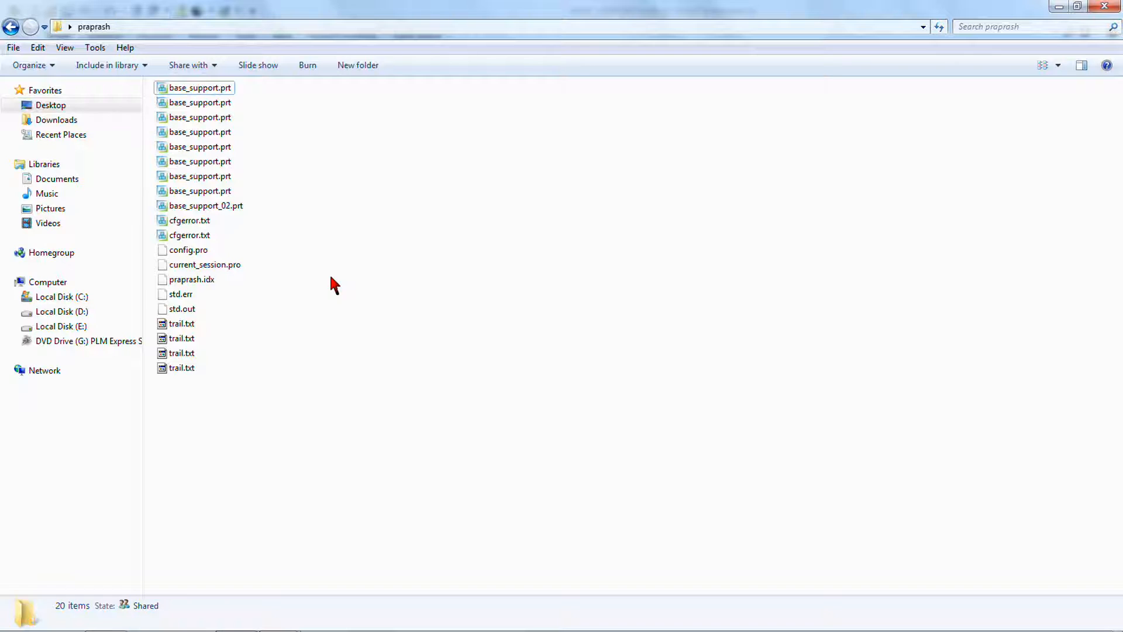
{"action": "mouse_move", "coordinate": [332, 270]}
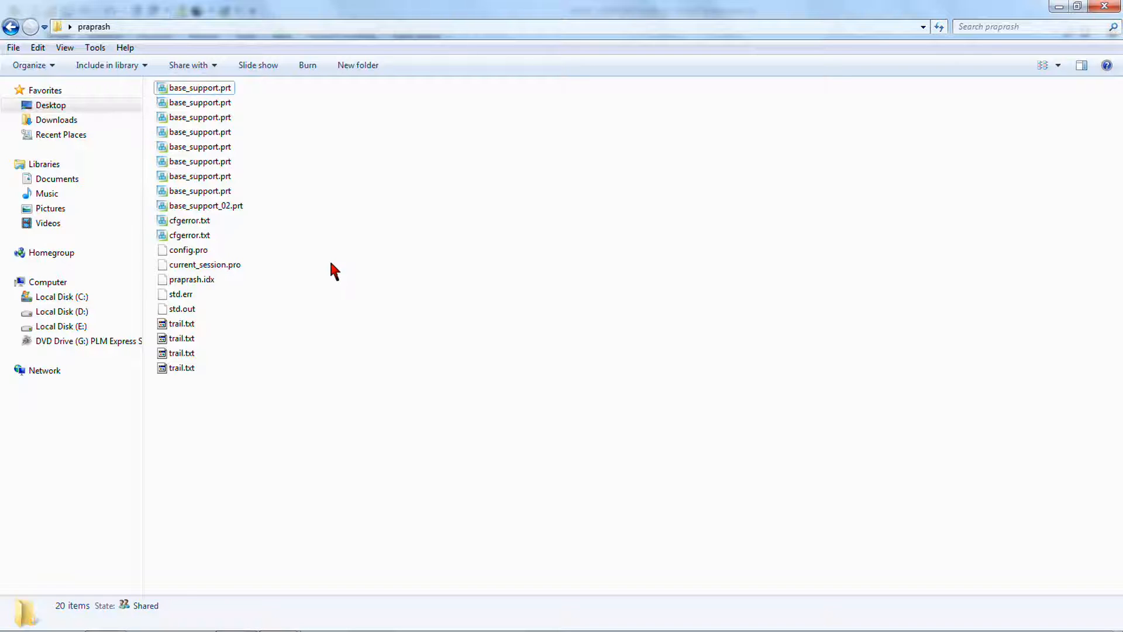
{"action": "mouse_move", "coordinate": [266, 213]}
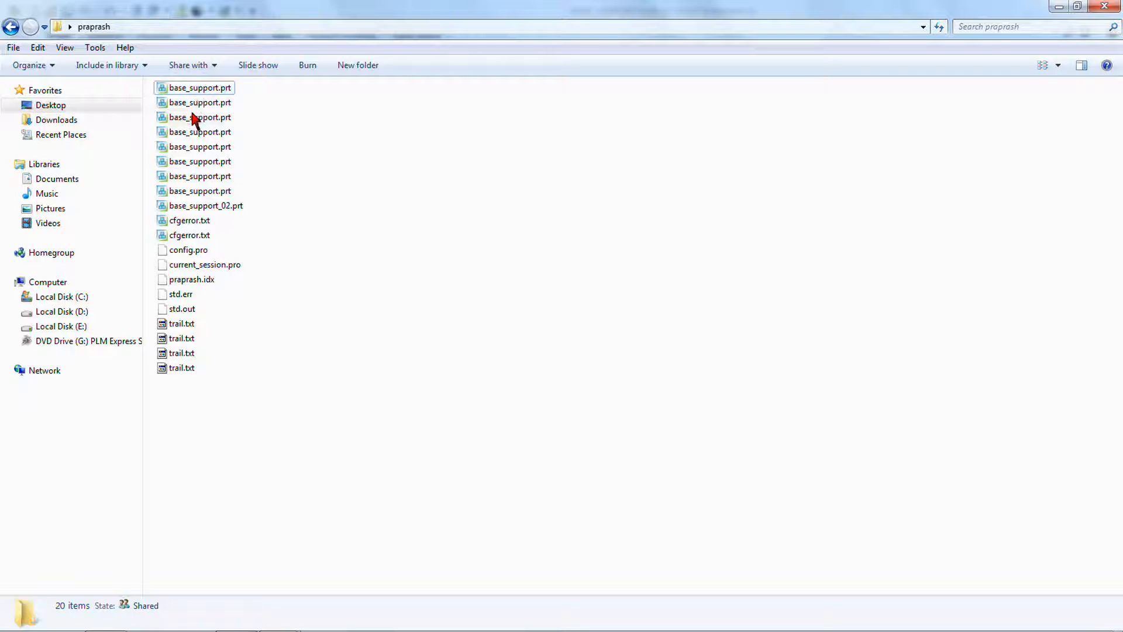
{"action": "mouse_move", "coordinate": [257, 93]}
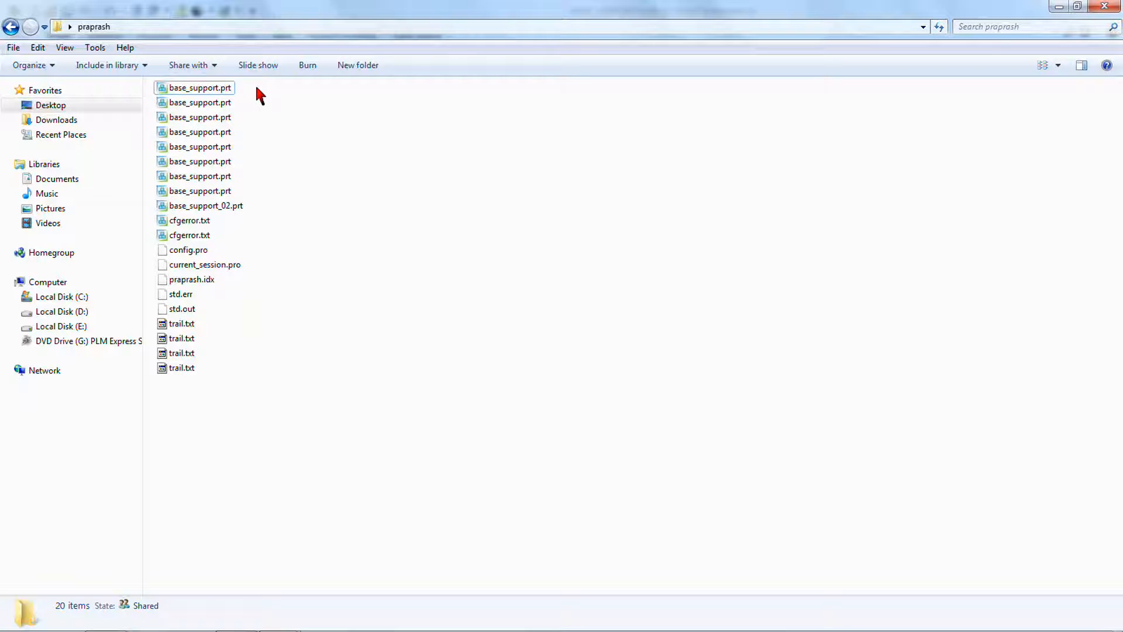
Browse the base_support versions in Creo's file browser, close it, and return to the praprash folder
{"action": "left_click", "coordinate": [200, 191]}
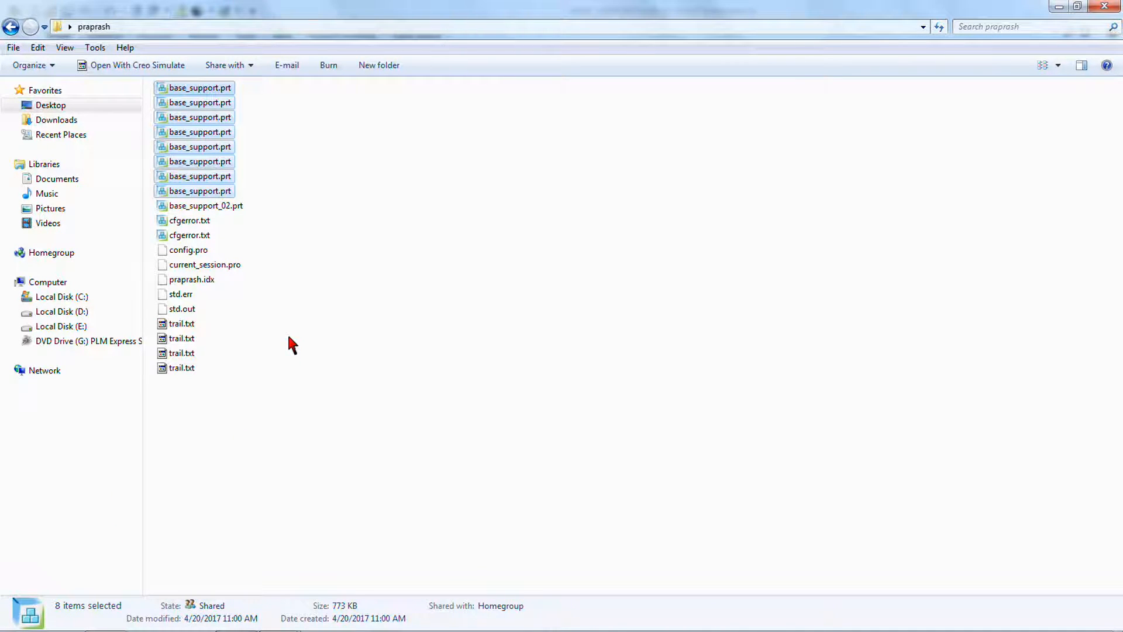
{"action": "left_click", "coordinate": [200, 88]}
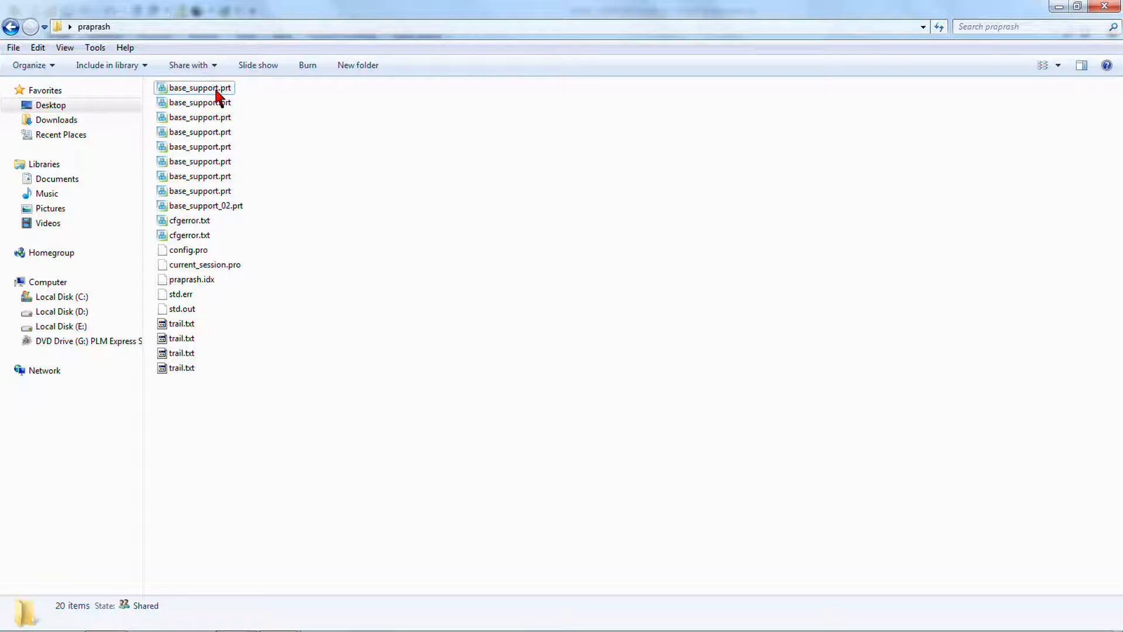
{"action": "left_click", "coordinate": [199, 103]}
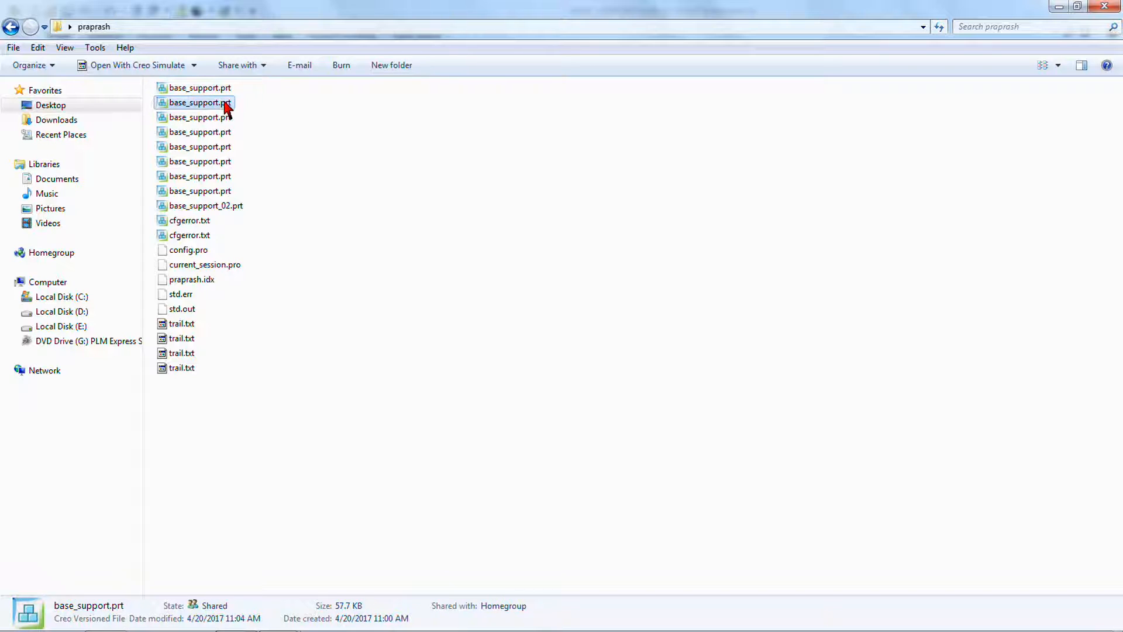
{"action": "left_click", "coordinate": [200, 161]}
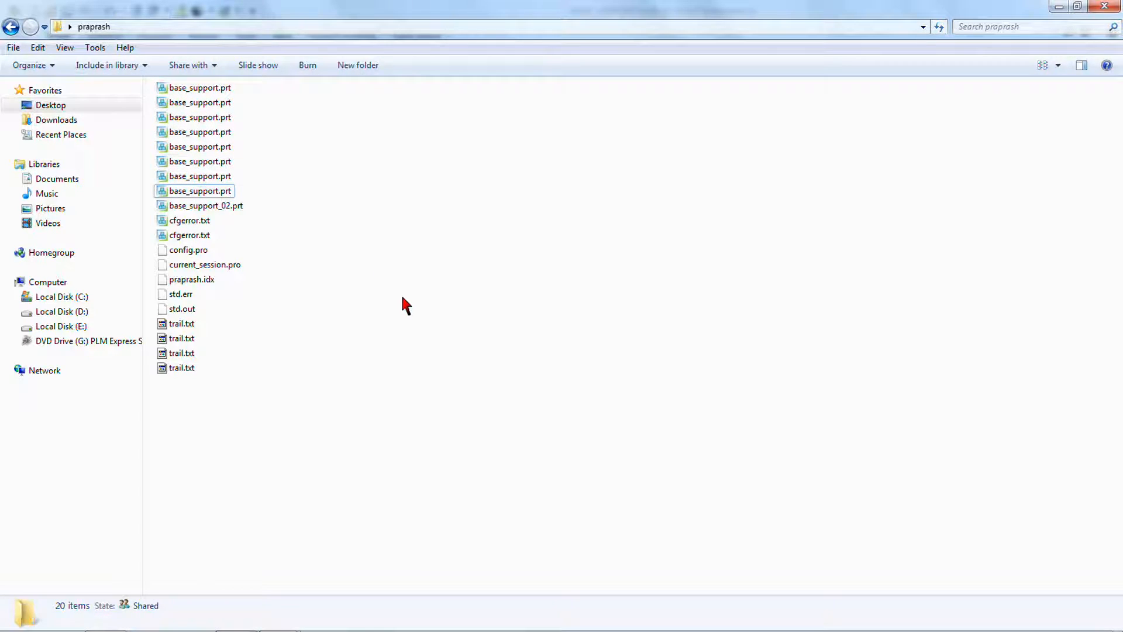
{"action": "mouse_move", "coordinate": [387, 302]}
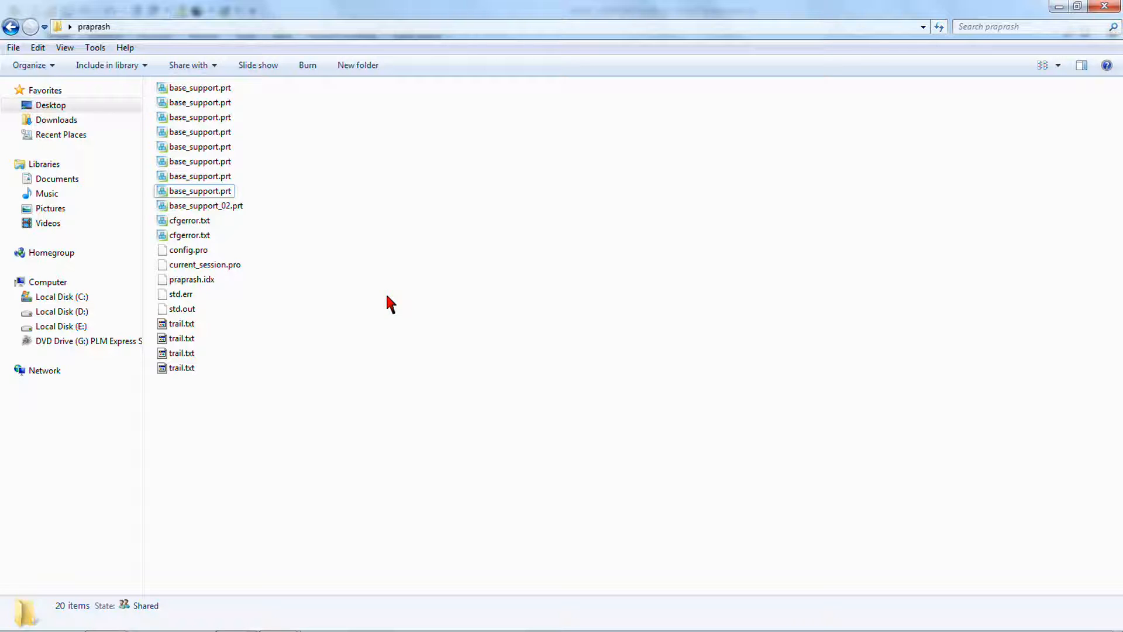
{"action": "mouse_move", "coordinate": [379, 297]}
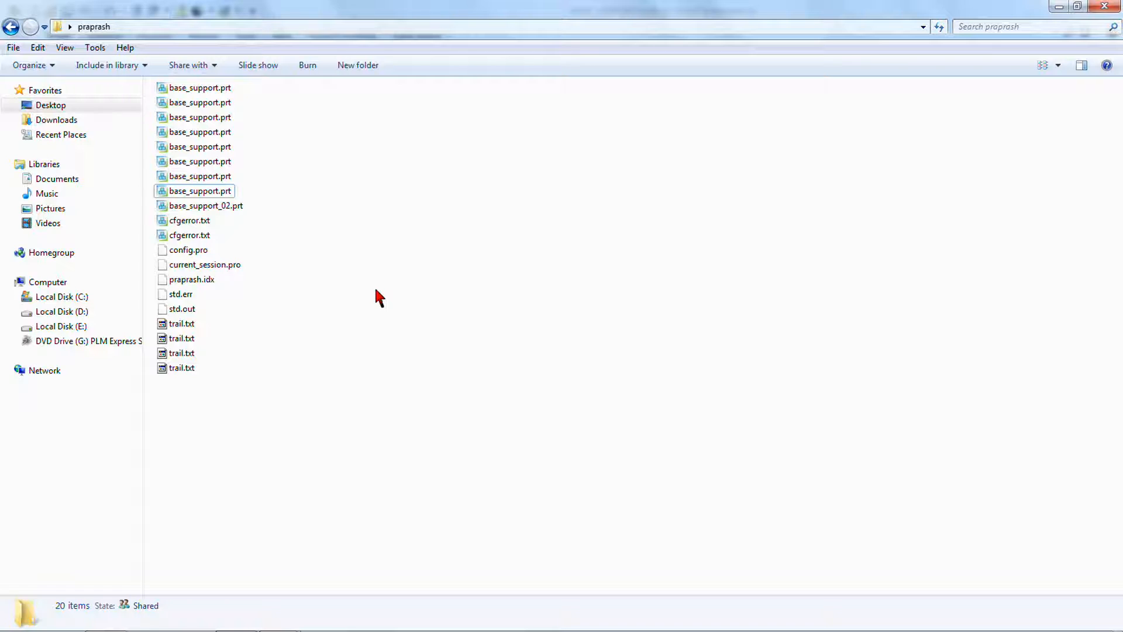
{"action": "mouse_move", "coordinate": [374, 287]}
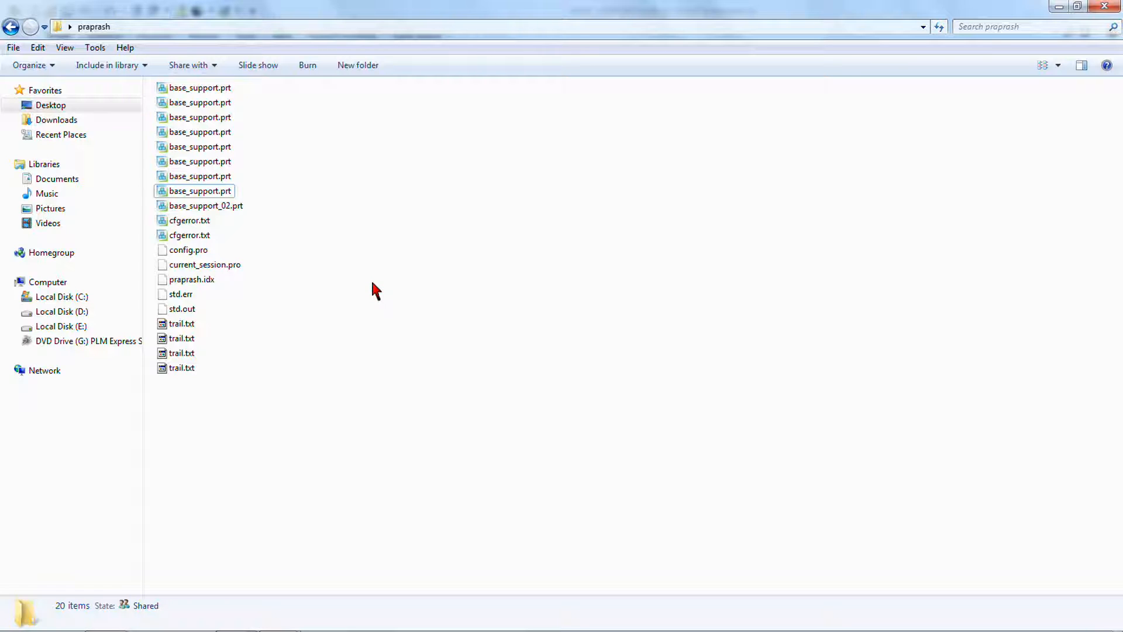
{"action": "mouse_move", "coordinate": [338, 213]}
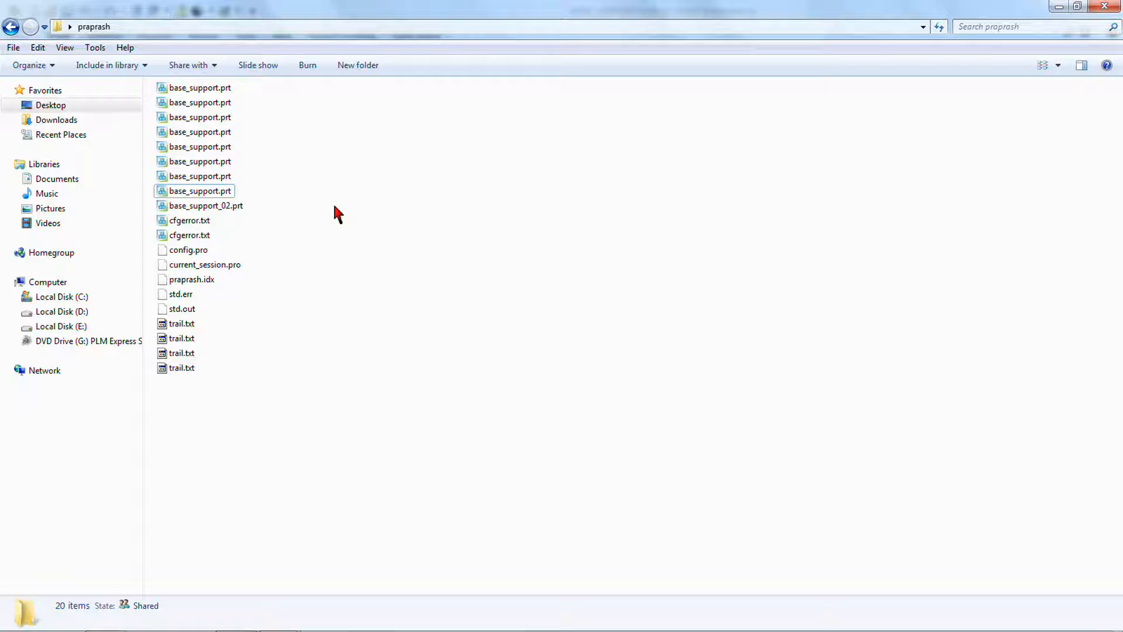
{"action": "mouse_move", "coordinate": [328, 225]}
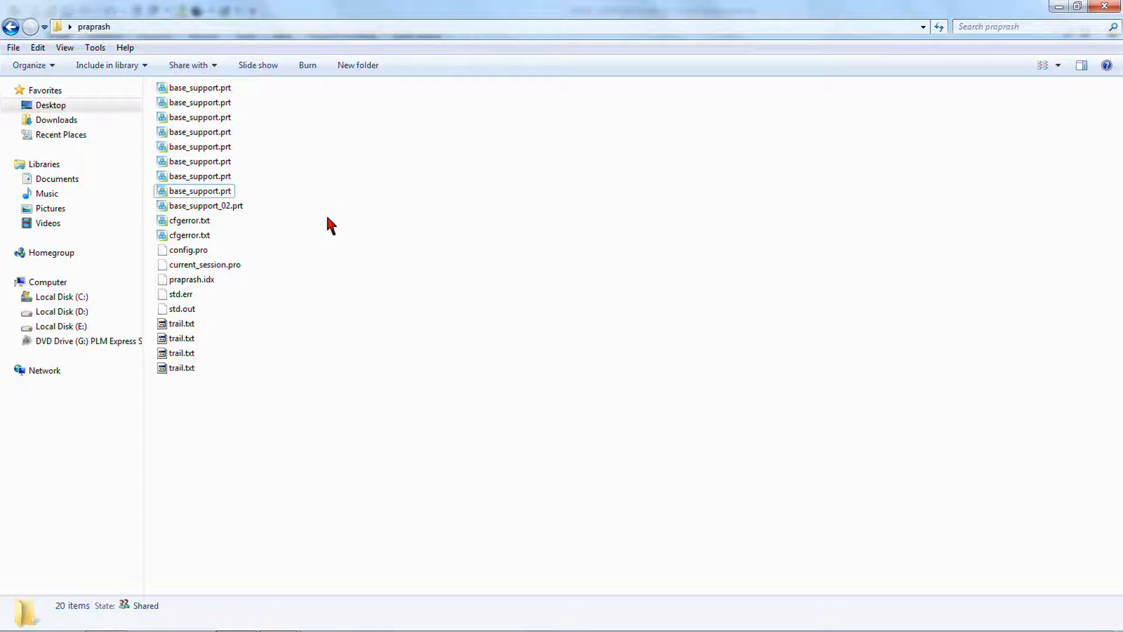
{"action": "mouse_move", "coordinate": [327, 230]}
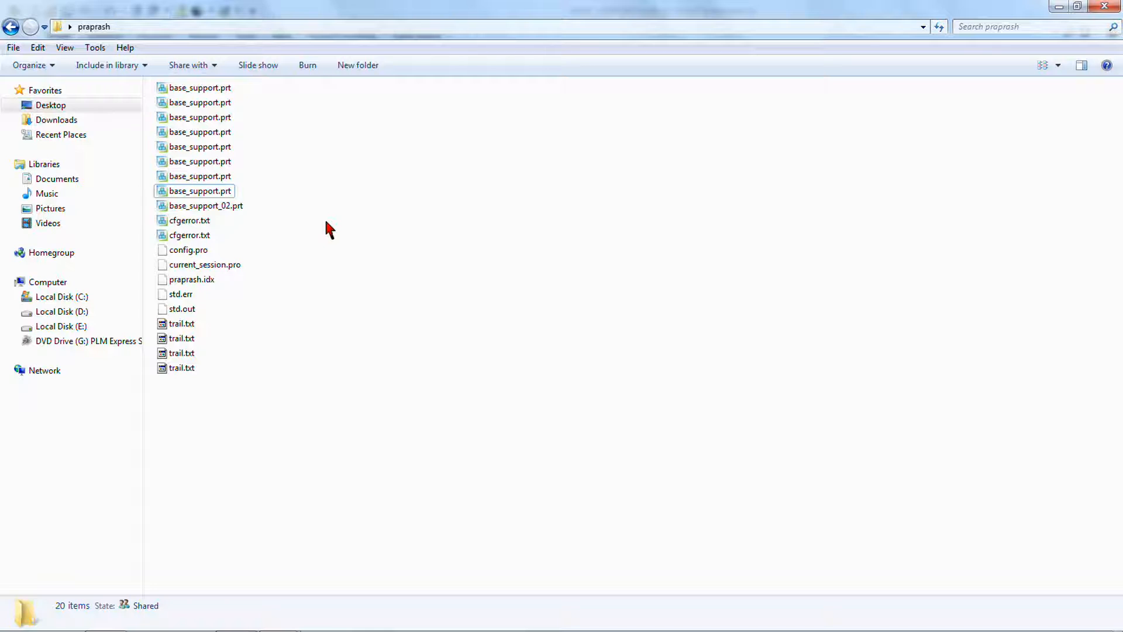
{"action": "mouse_move", "coordinate": [287, 211]}
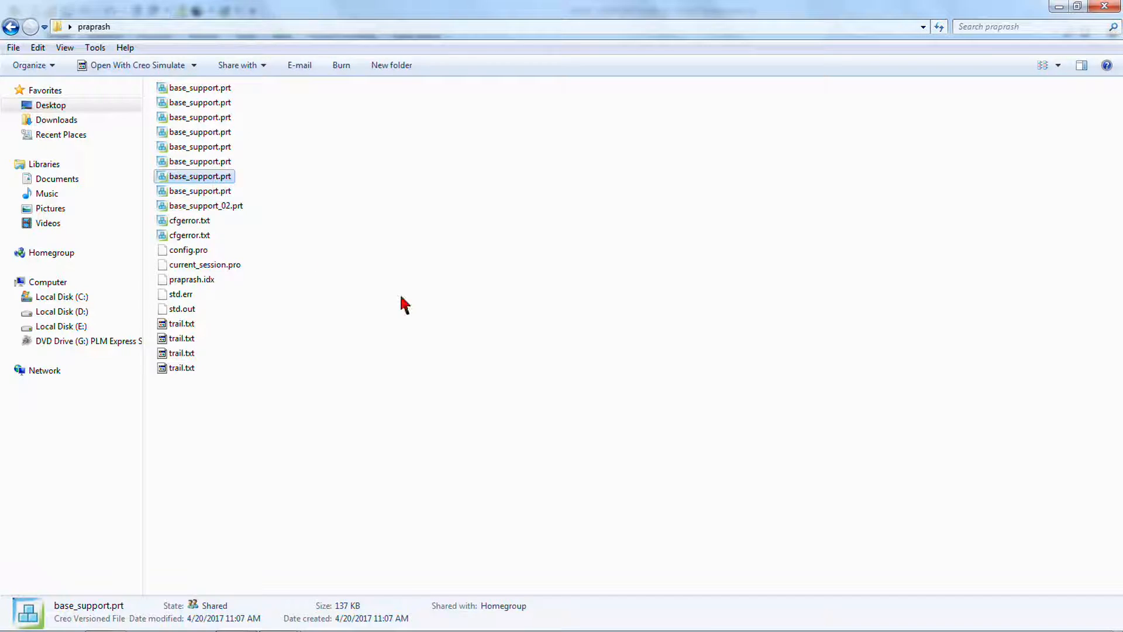
{"action": "double_click", "coordinate": [200, 177]}
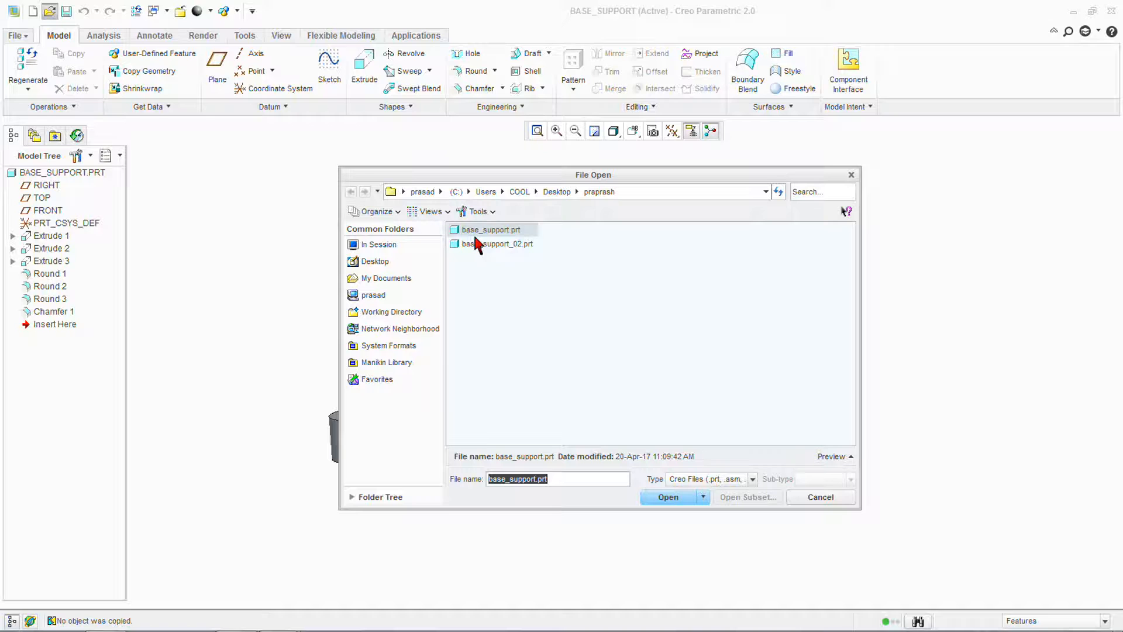
{"action": "mouse_move", "coordinate": [520, 242]}
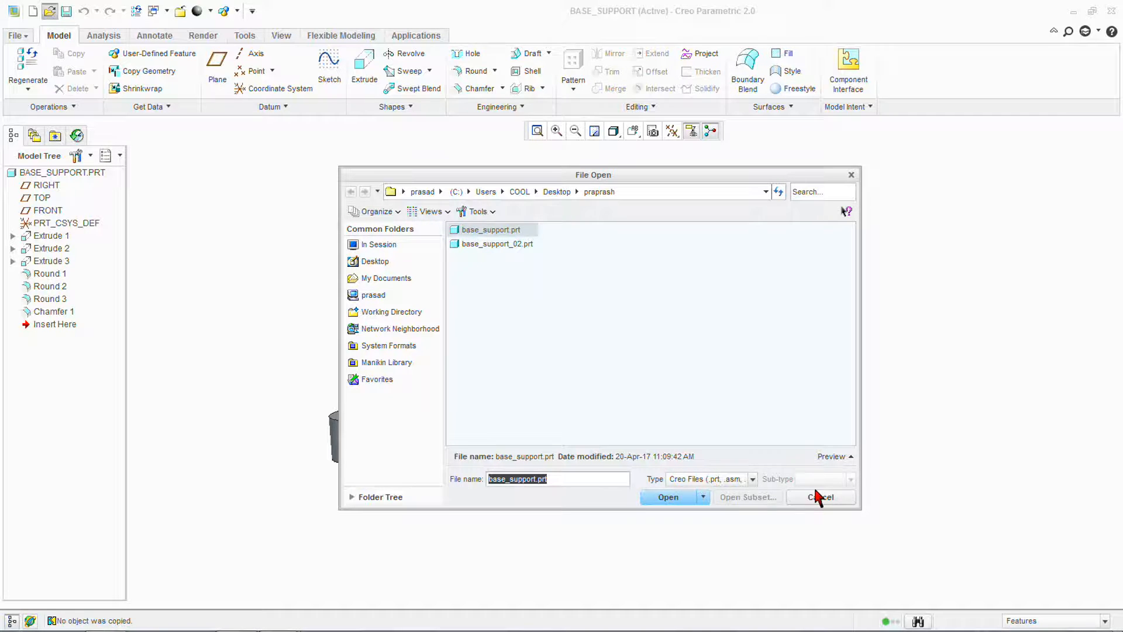
{"action": "left_click", "coordinate": [667, 496]}
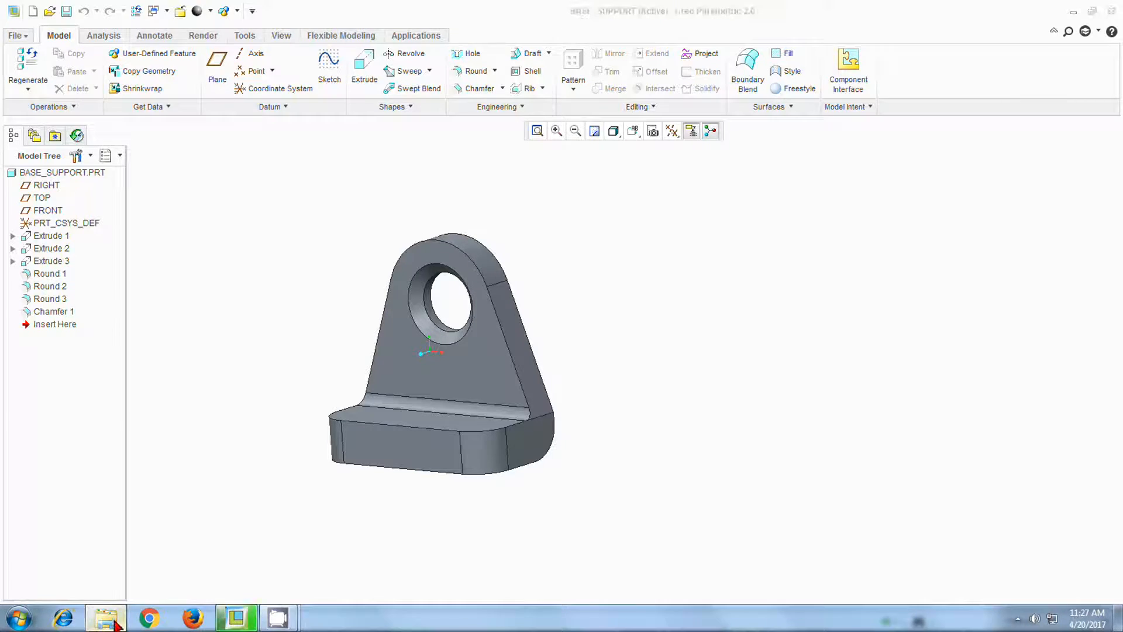
{"action": "left_click", "coordinate": [107, 618]}
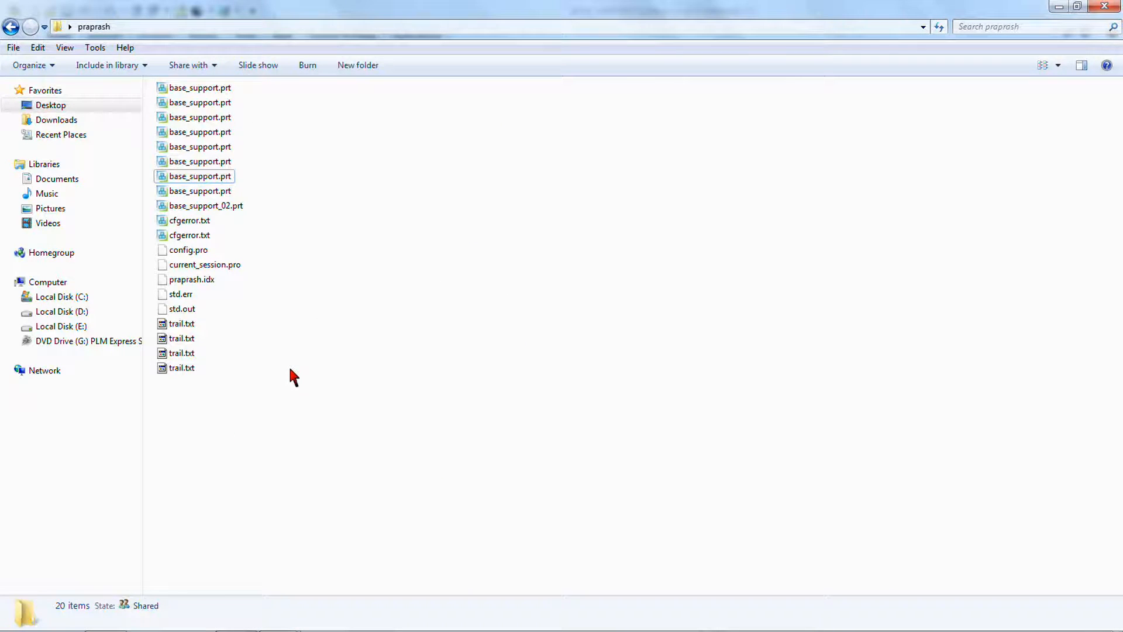
{"action": "mouse_move", "coordinate": [287, 366]}
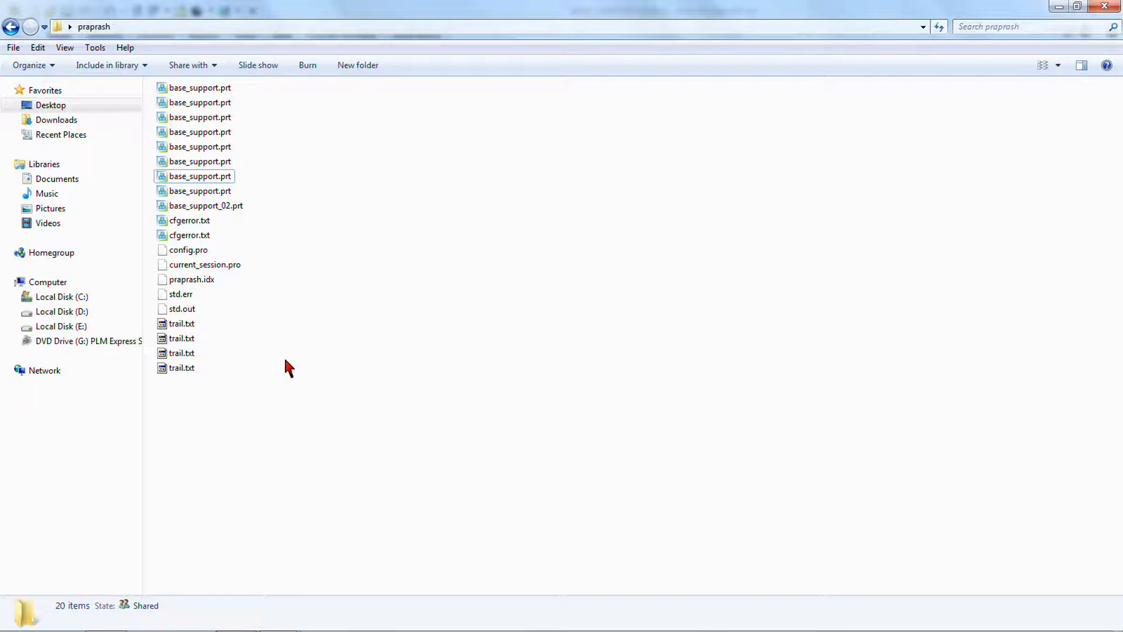
{"action": "mouse_move", "coordinate": [243, 145]}
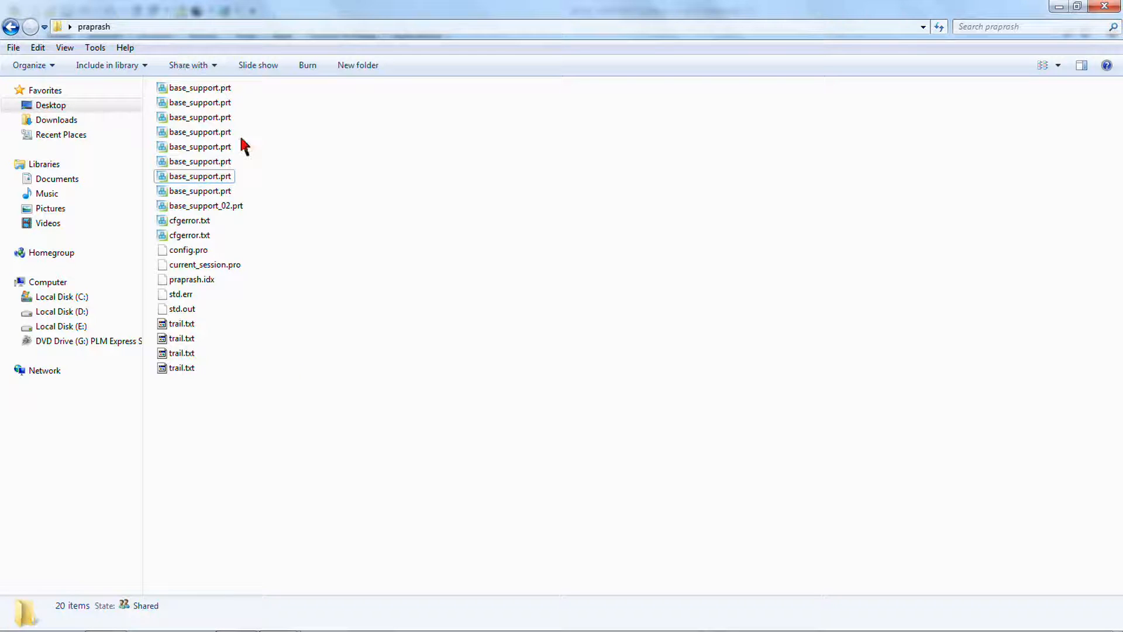
{"action": "mouse_move", "coordinate": [296, 331]}
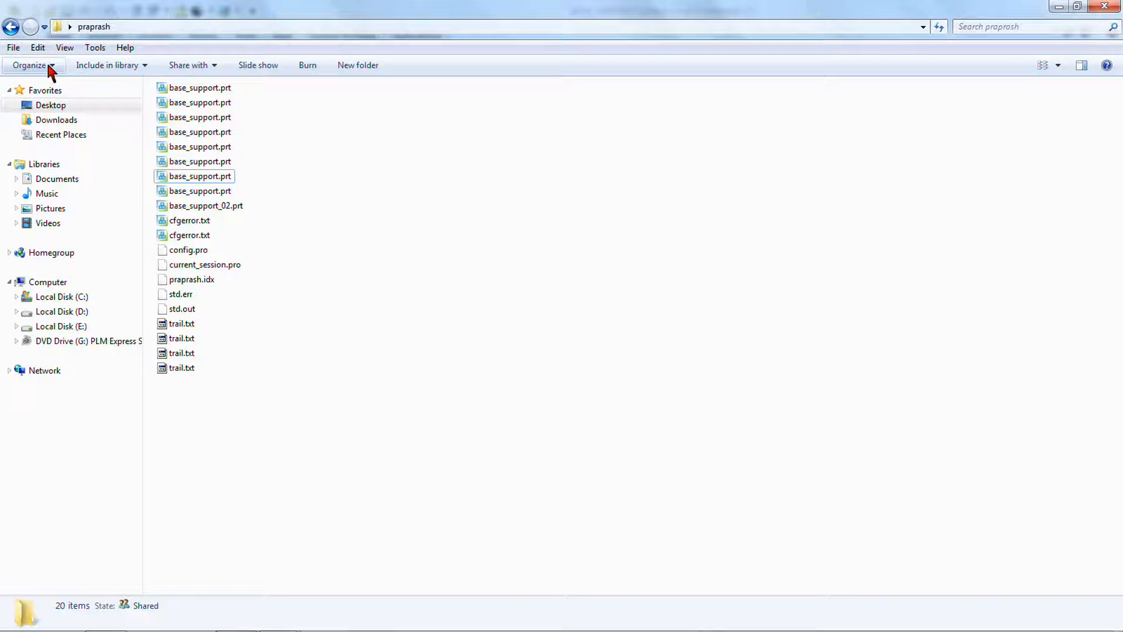
Turn off 'Hide extensions for known file types' in Folder Options so version numbers show
{"action": "left_click", "coordinate": [28, 66]}
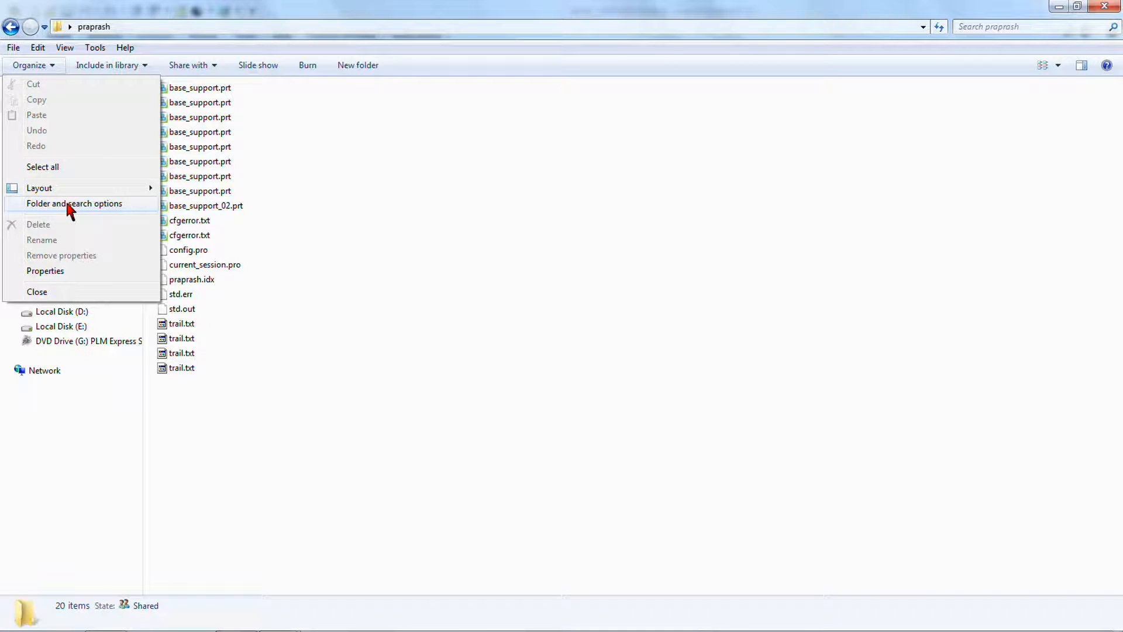
{"action": "left_click", "coordinate": [73, 204]}
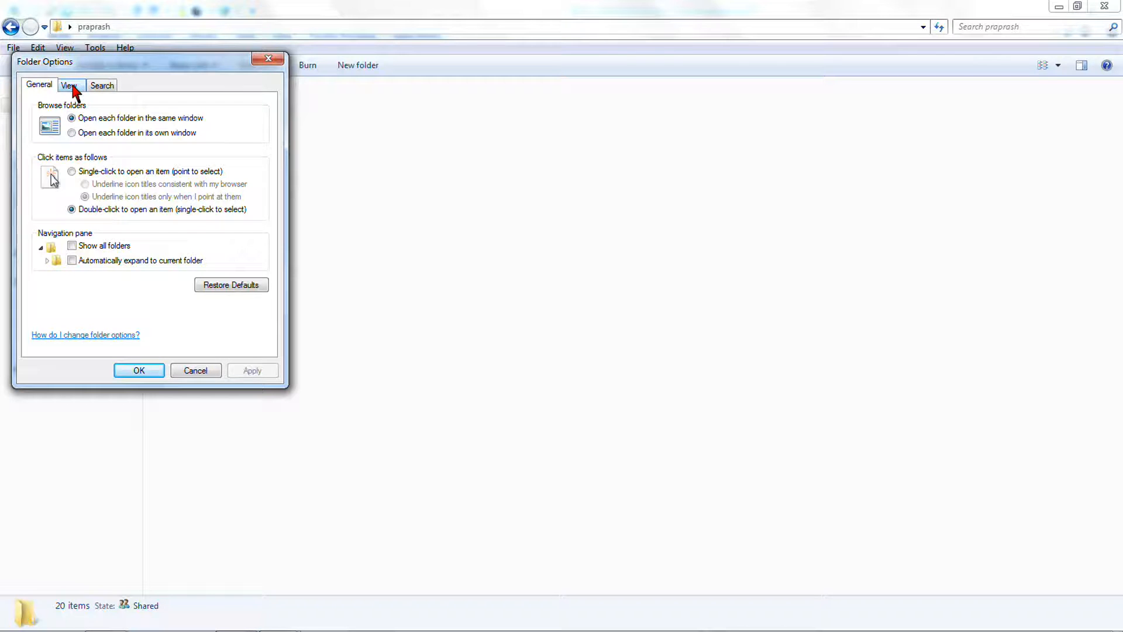
{"action": "left_click", "coordinate": [69, 84]}
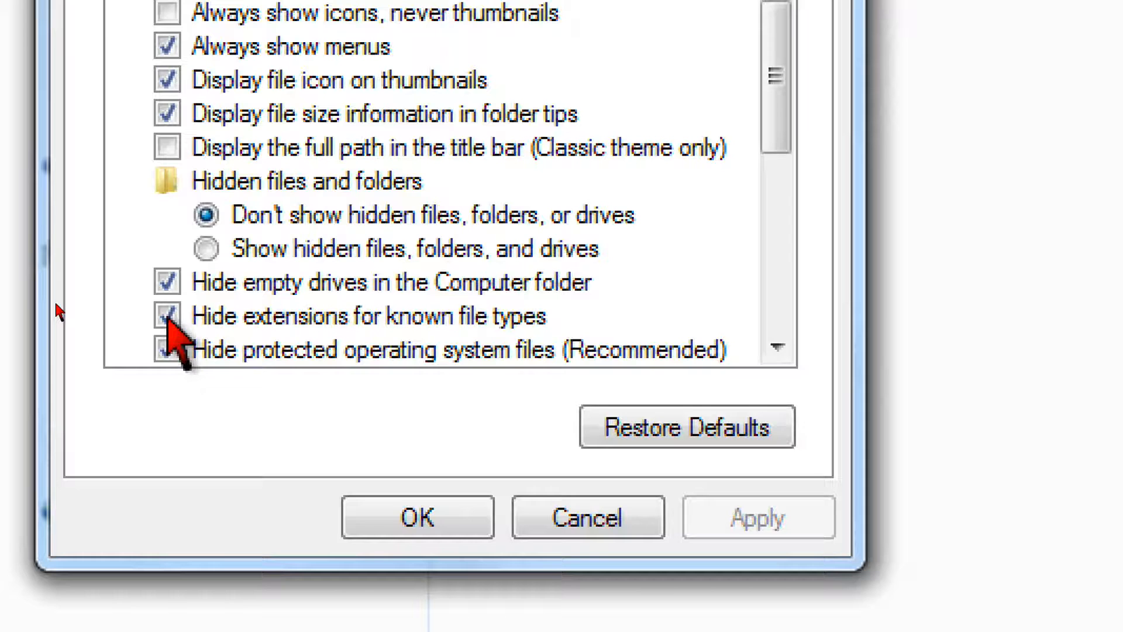
{"action": "left_click", "coordinate": [168, 316]}
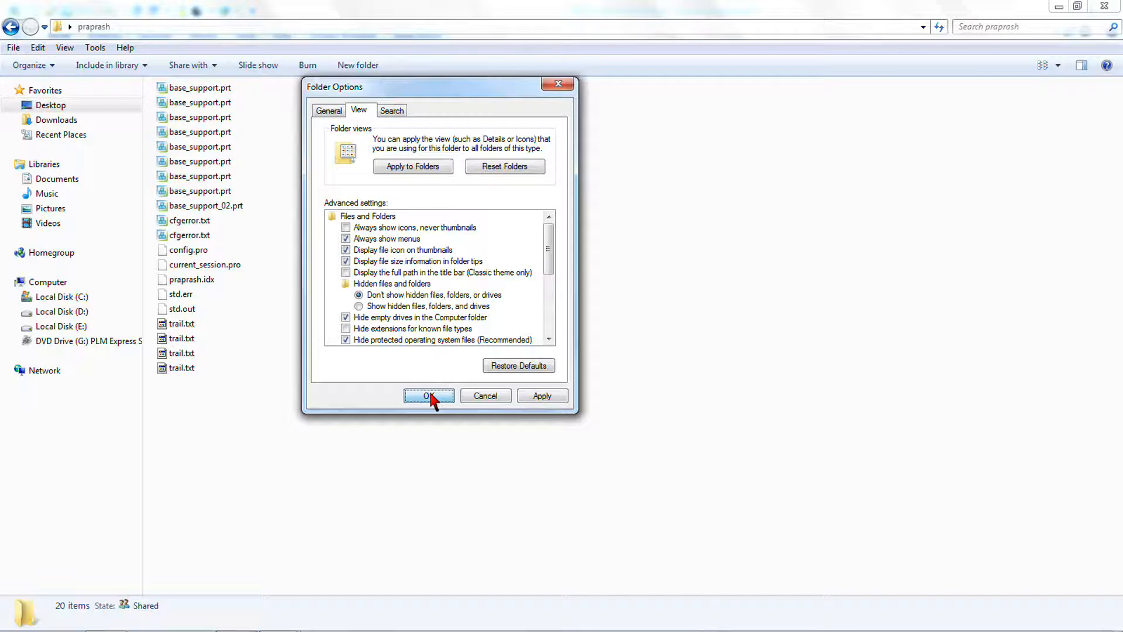
{"action": "left_click", "coordinate": [428, 395]}
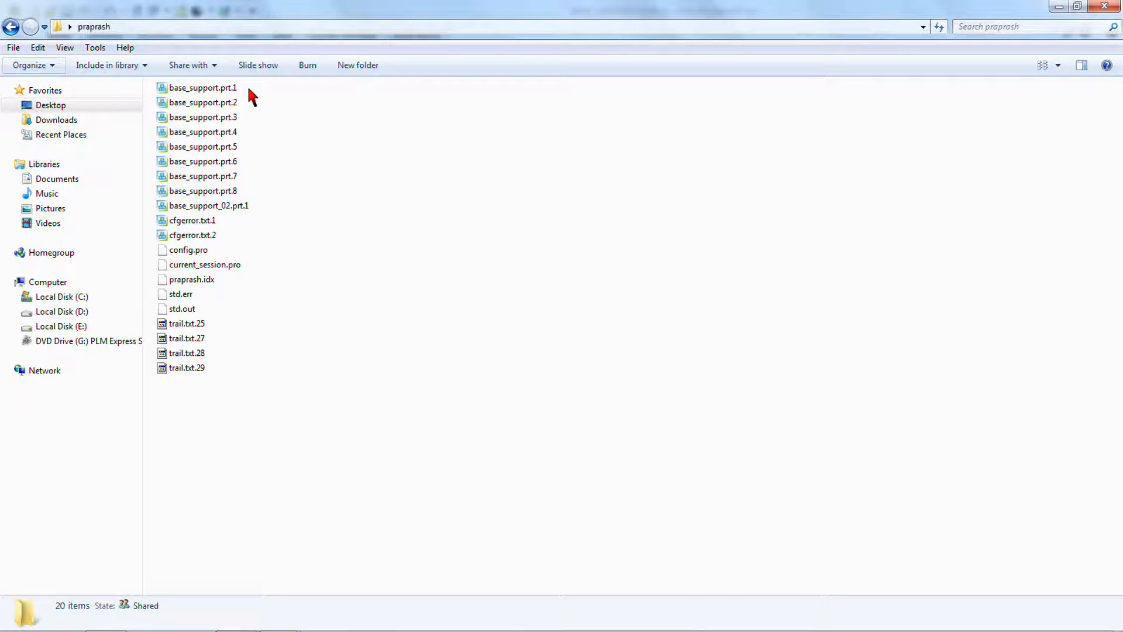
Open base_support.prt.8 in Creo and save it, creating base_support.prt.9
{"action": "left_click", "coordinate": [203, 88]}
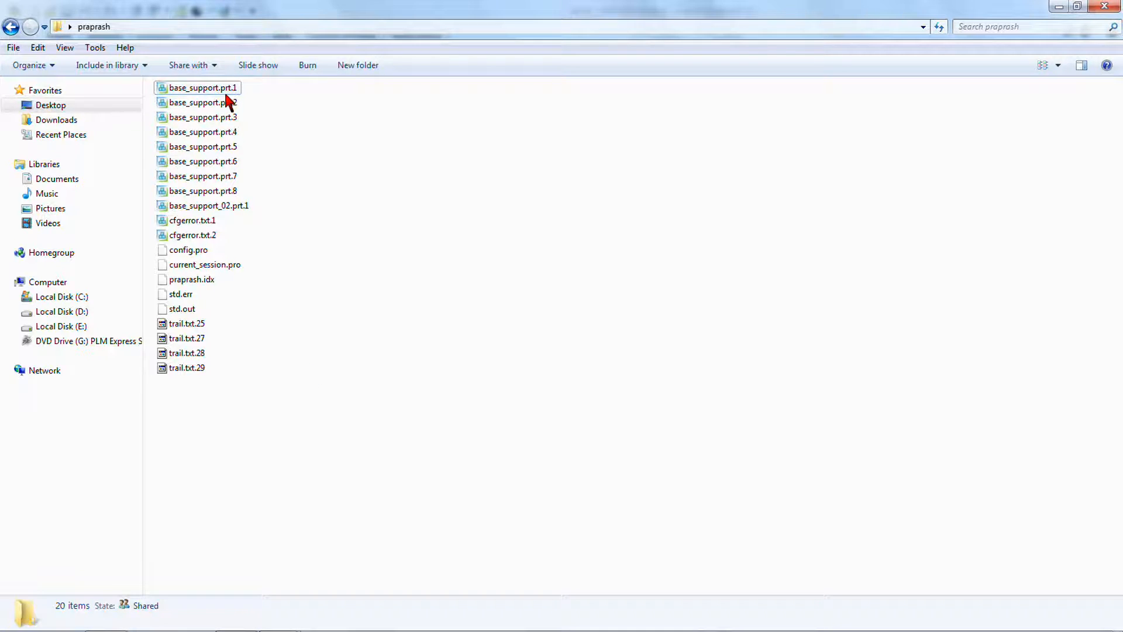
{"action": "left_click", "coordinate": [202, 102]}
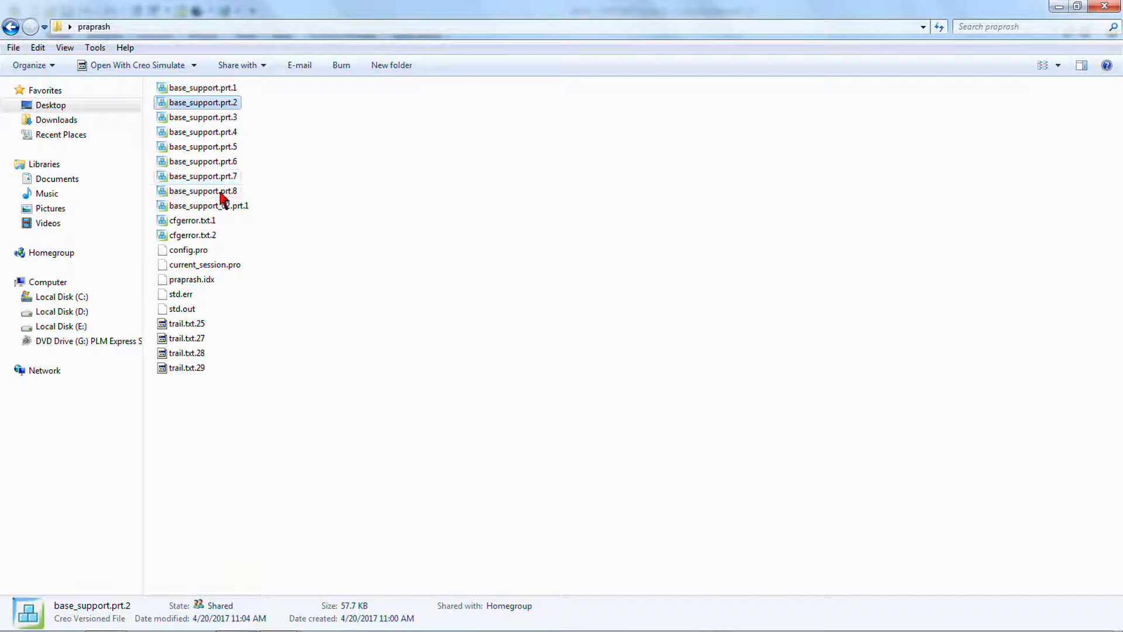
{"action": "left_click", "coordinate": [202, 190]}
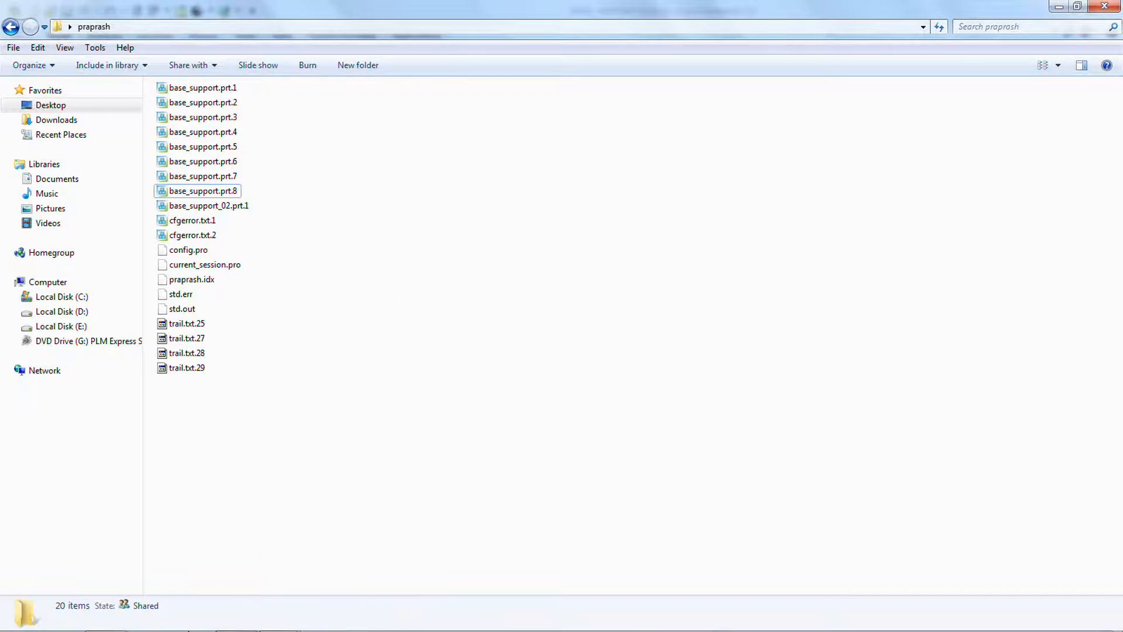
{"action": "double_click", "coordinate": [201, 190]}
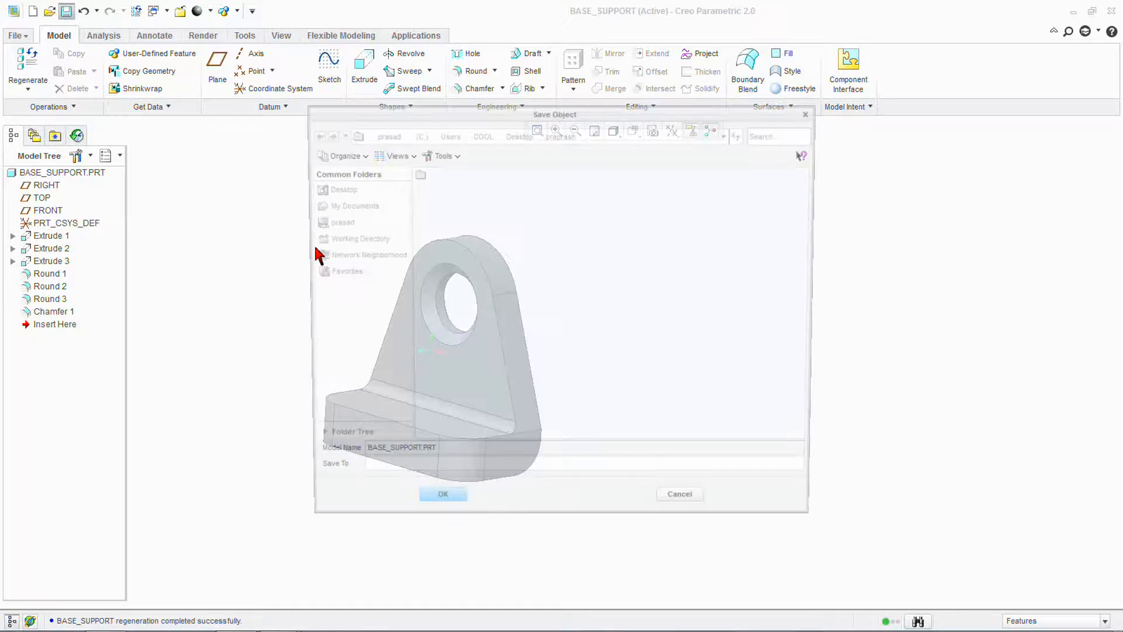
{"action": "left_click", "coordinate": [442, 494]}
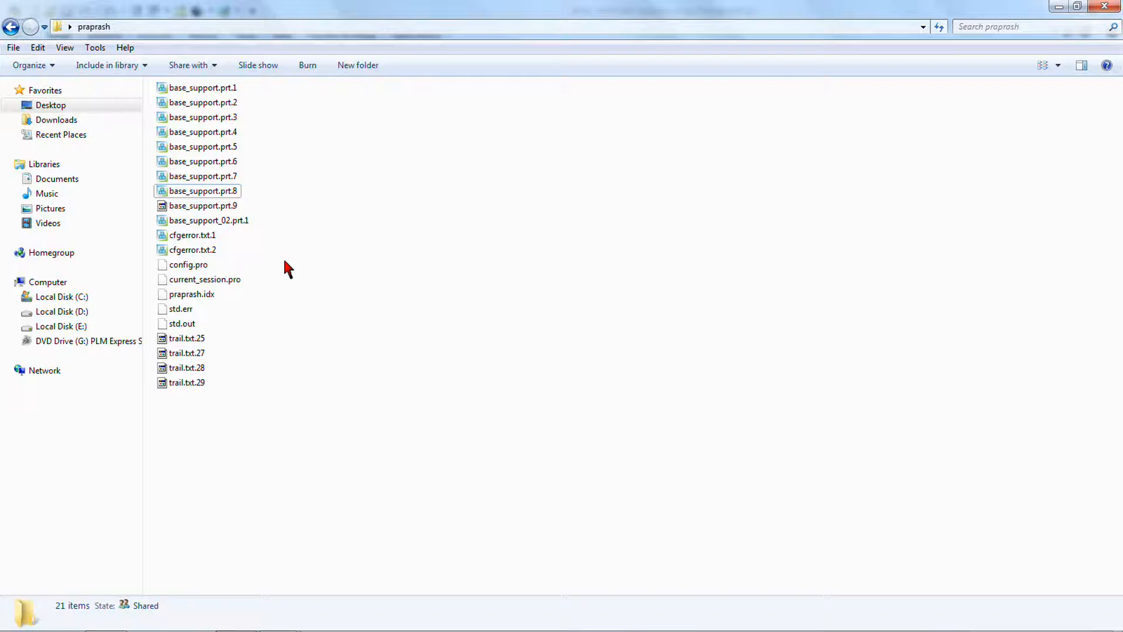
Associate base_support.prt.9 with Creo 2.0 via Properties and return to the Creo session
{"action": "left_click", "coordinate": [203, 206]}
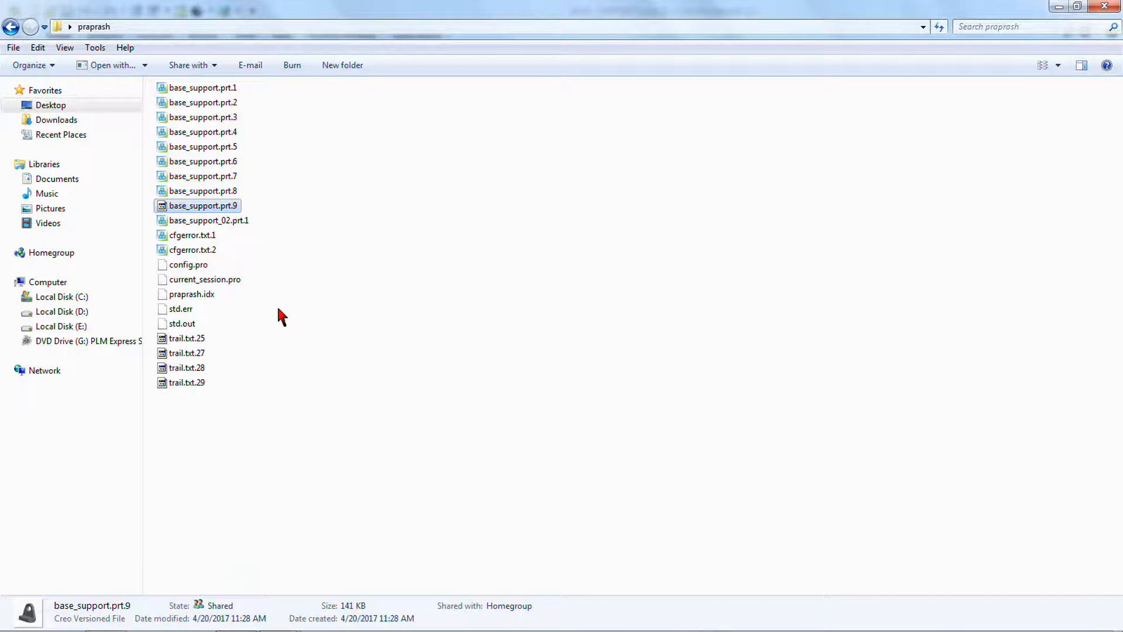
{"action": "left_click", "coordinate": [202, 206]}
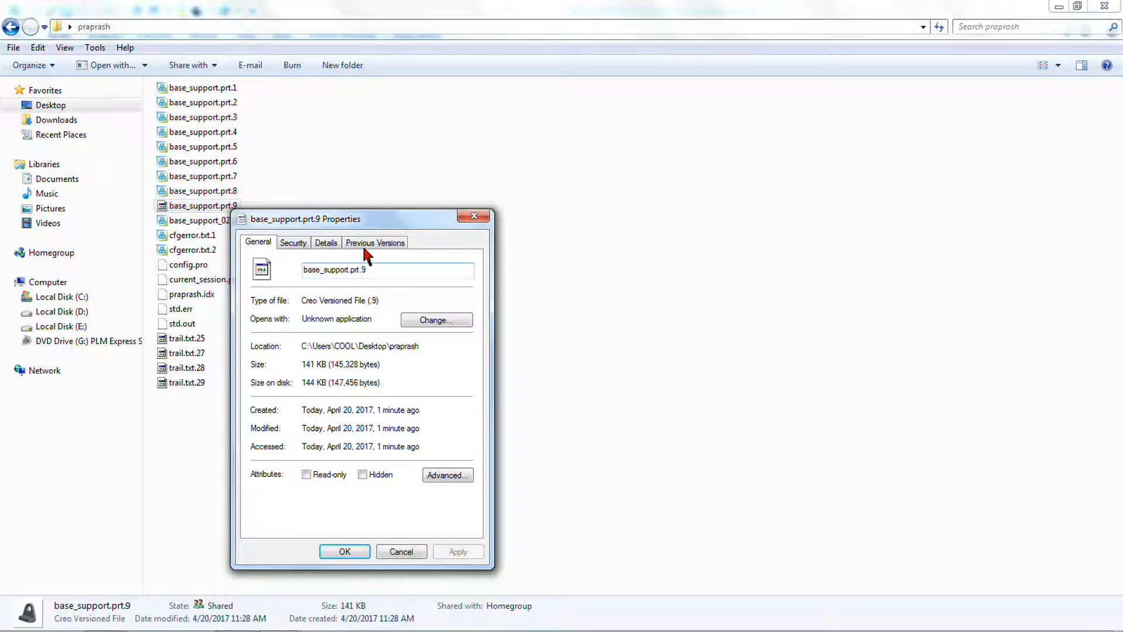
{"action": "left_click", "coordinate": [437, 320]}
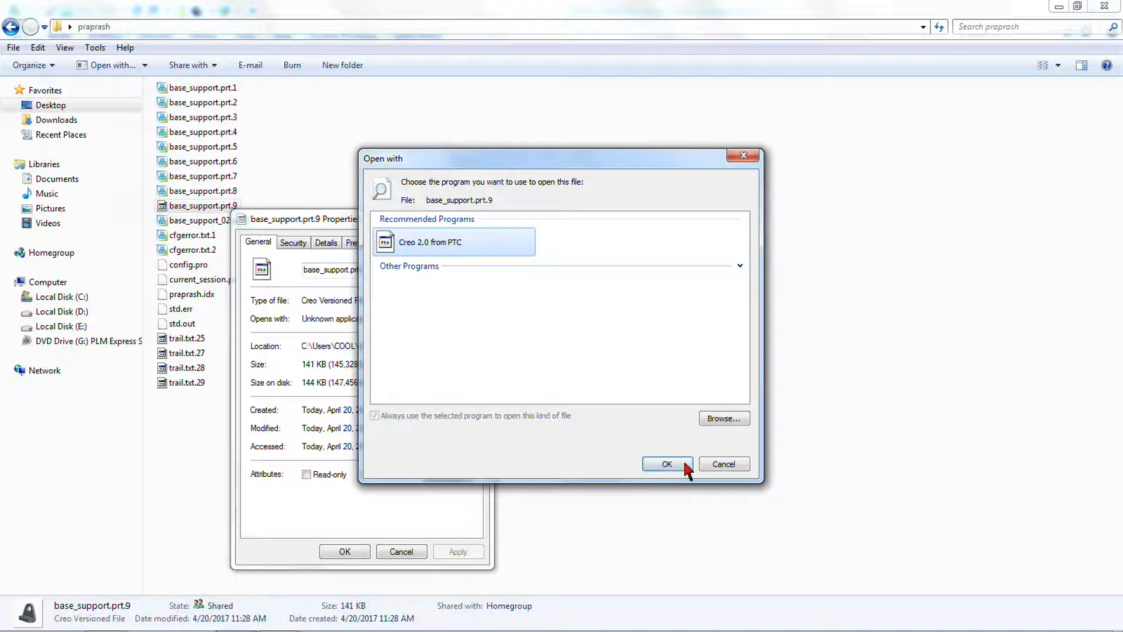
{"action": "left_click", "coordinate": [666, 464]}
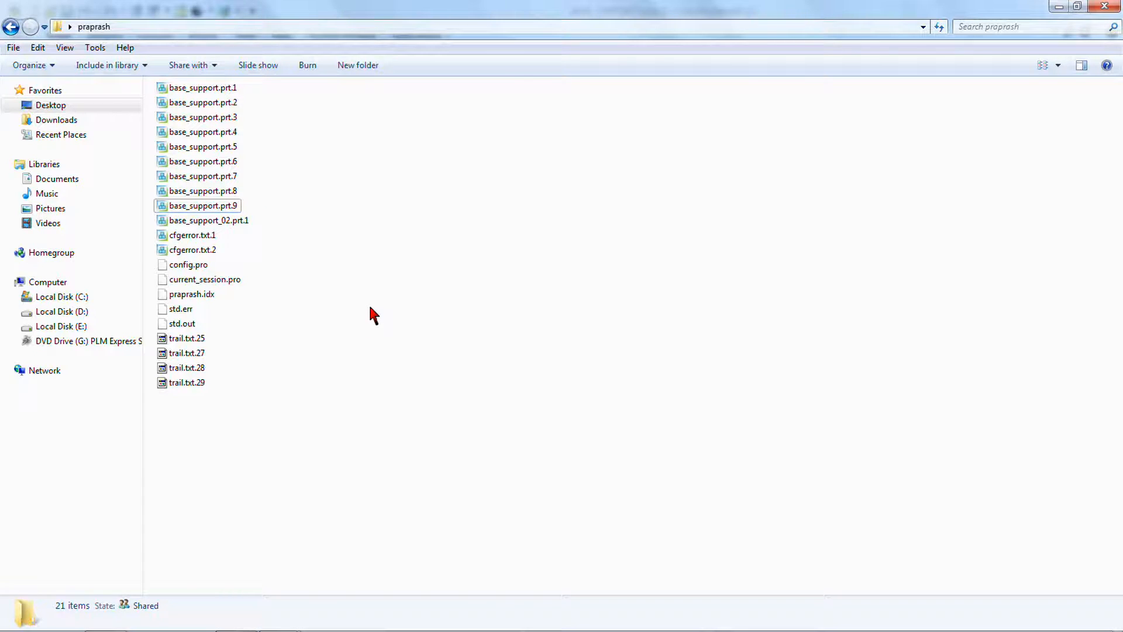
{"action": "mouse_move", "coordinate": [340, 352]}
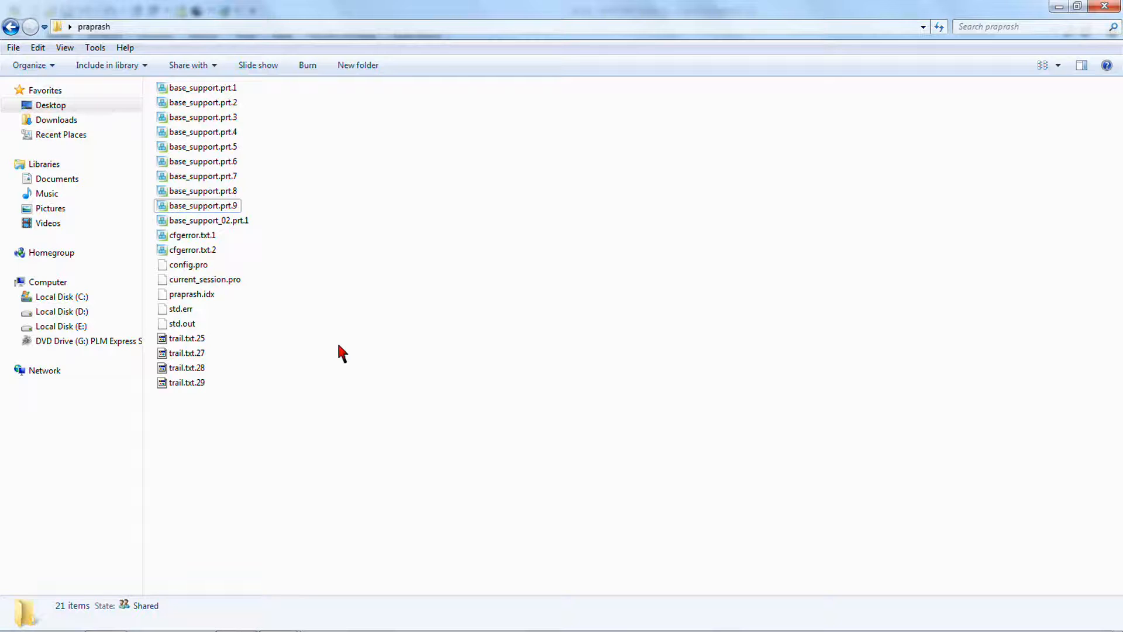
{"action": "mouse_move", "coordinate": [337, 607]}
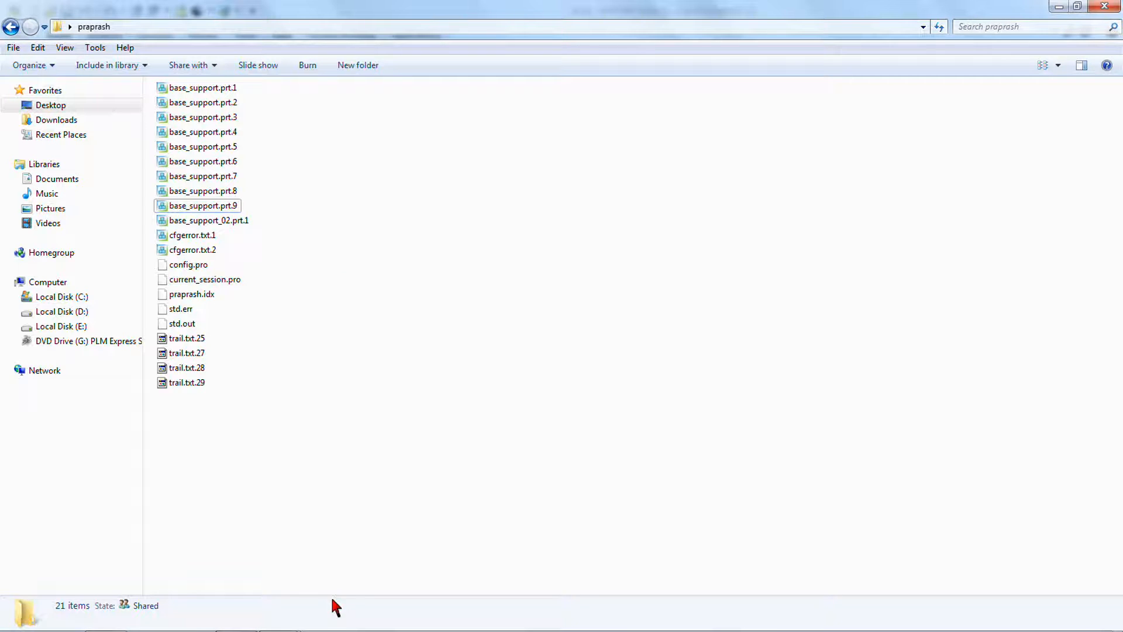
{"action": "double_click", "coordinate": [203, 206]}
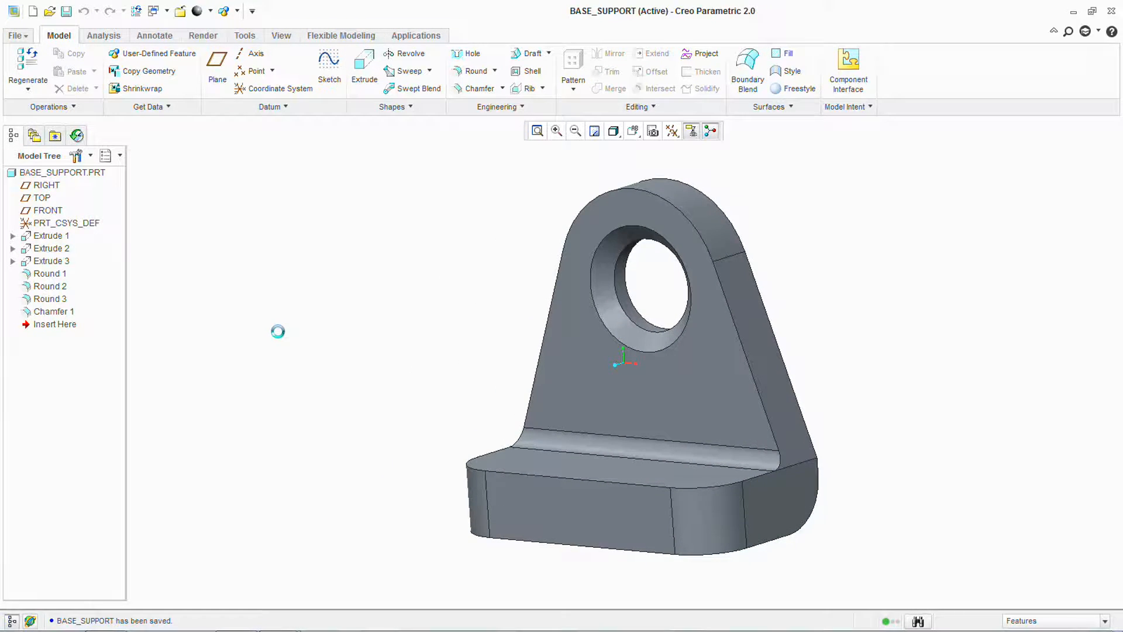
{"action": "mouse_move", "coordinate": [280, 343]}
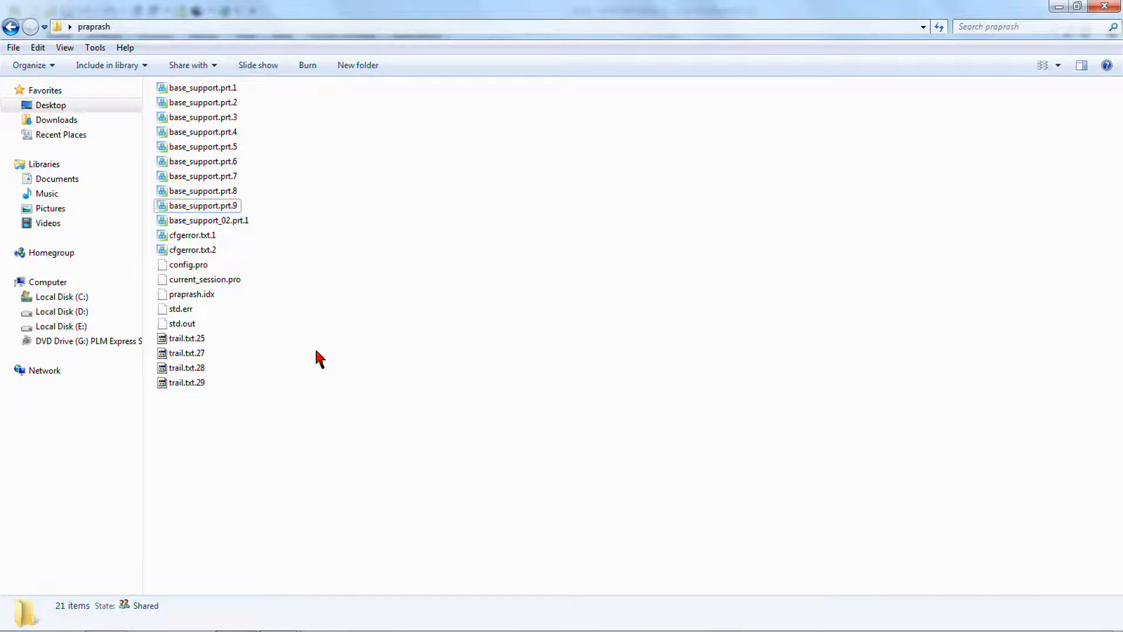
{"action": "mouse_move", "coordinate": [311, 364]}
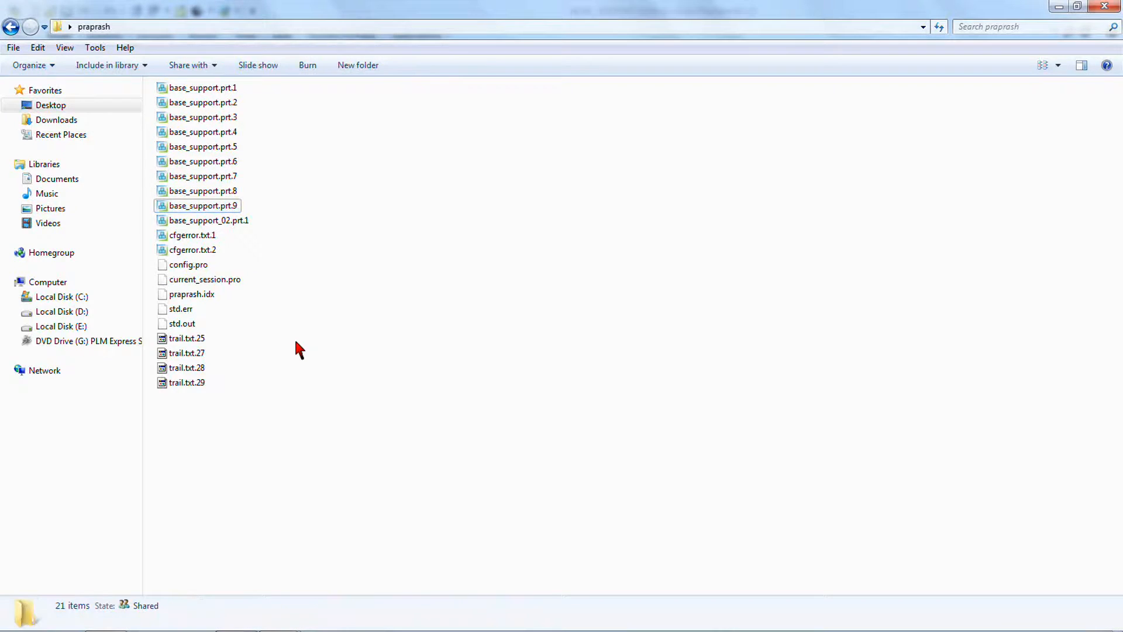
Return to the BASE_SUPPORT part in Creo and bring up the File menu
{"action": "left_click", "coordinate": [202, 191]}
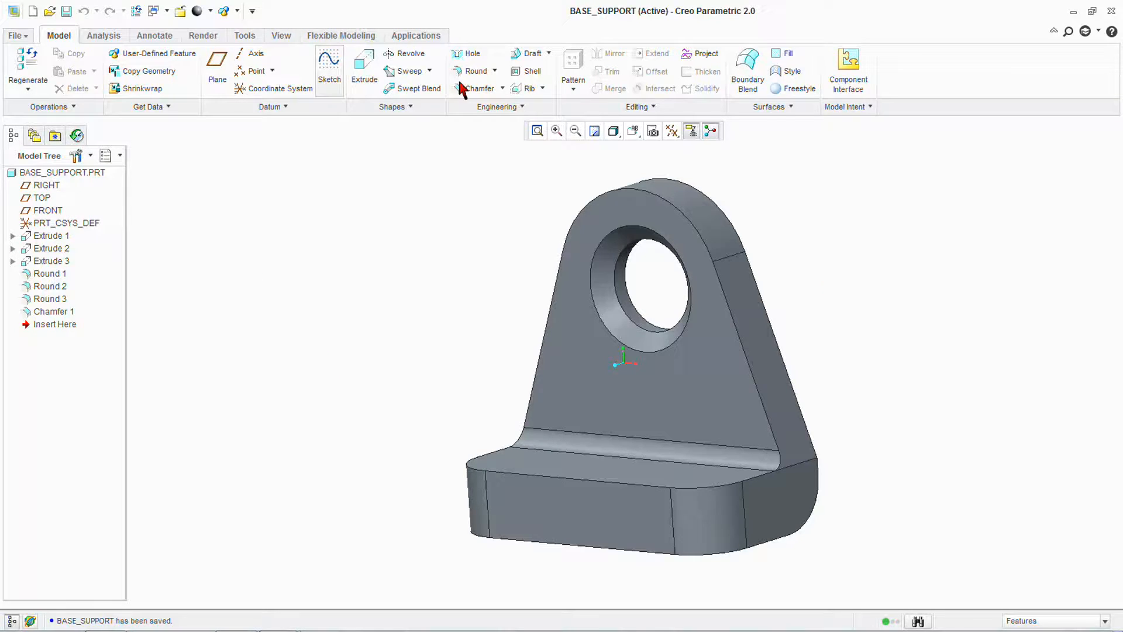
{"action": "mouse_move", "coordinate": [319, 279]}
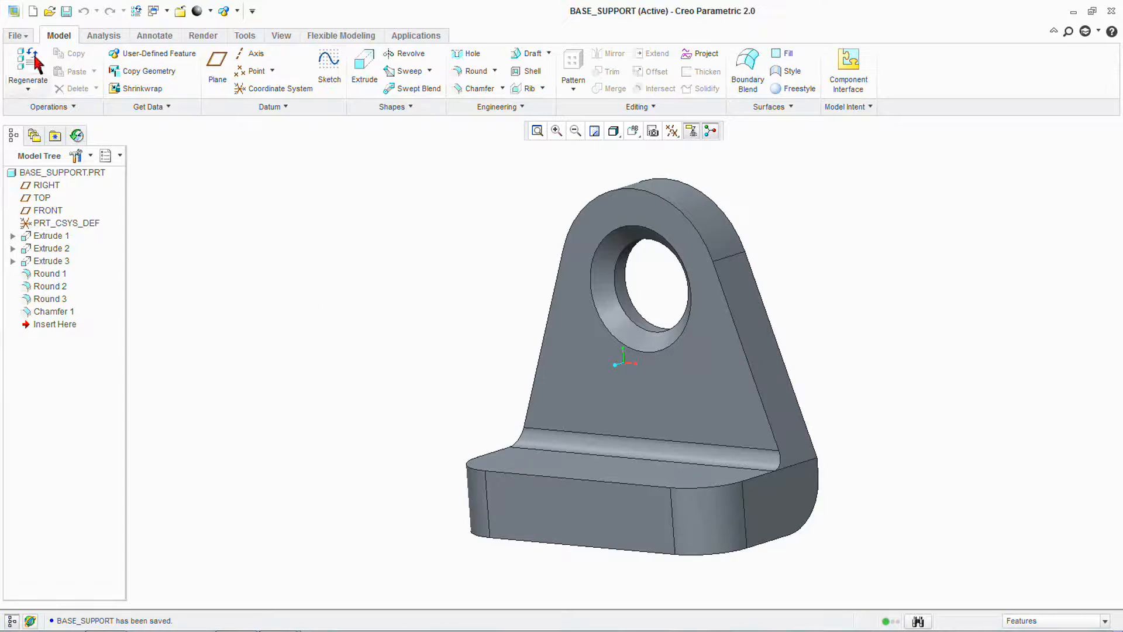
{"action": "left_click", "coordinate": [16, 35]}
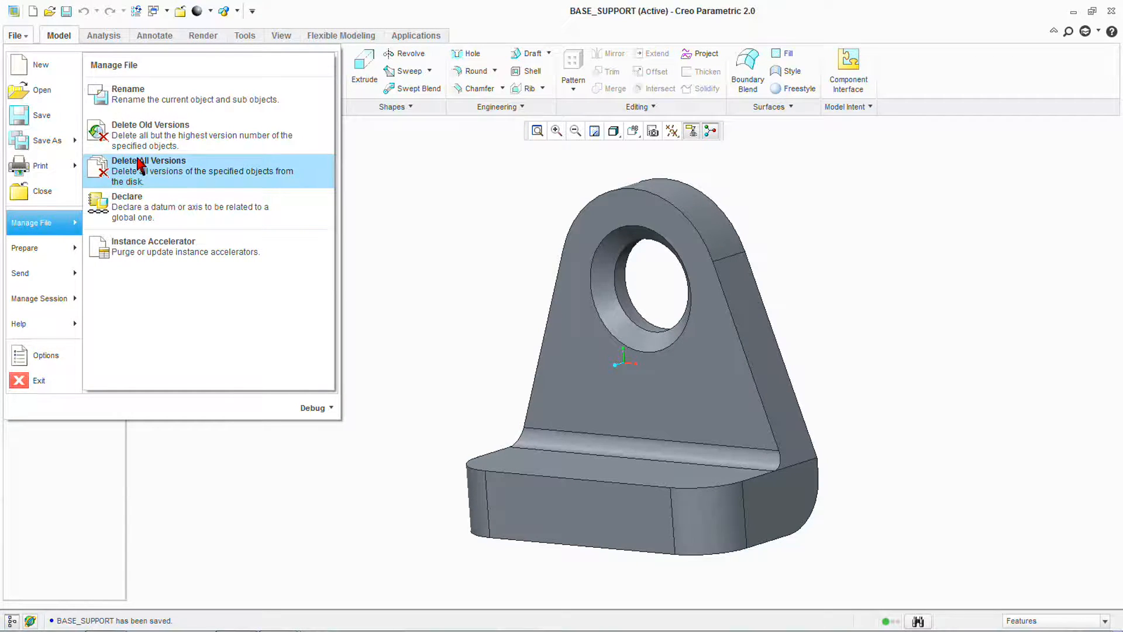
{"action": "mouse_move", "coordinate": [143, 134]}
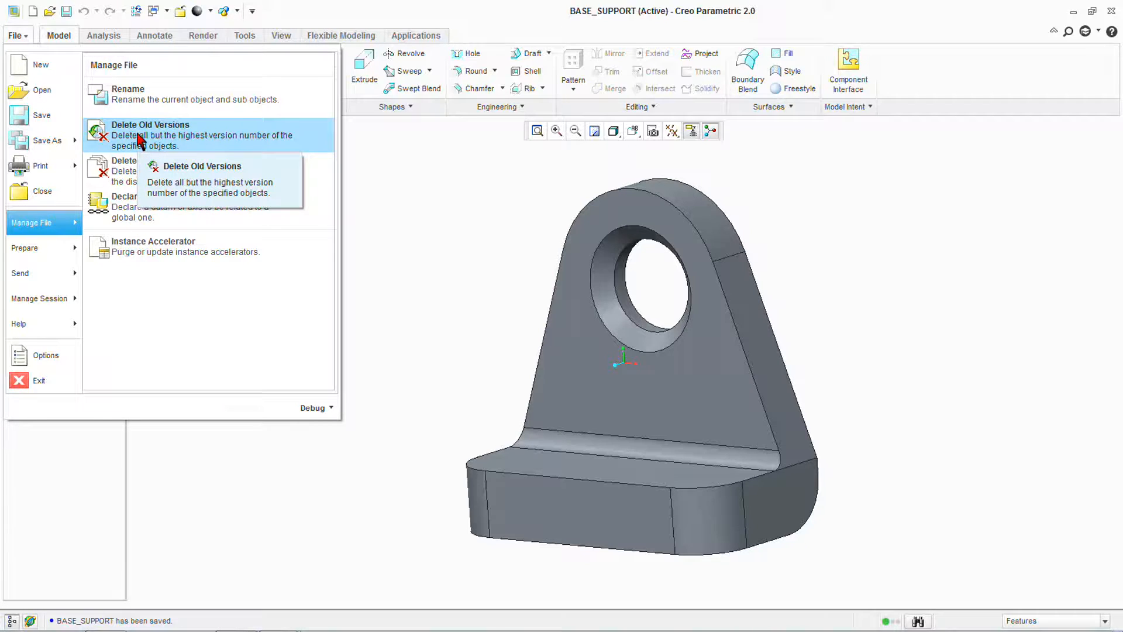
{"action": "mouse_move", "coordinate": [195, 136]}
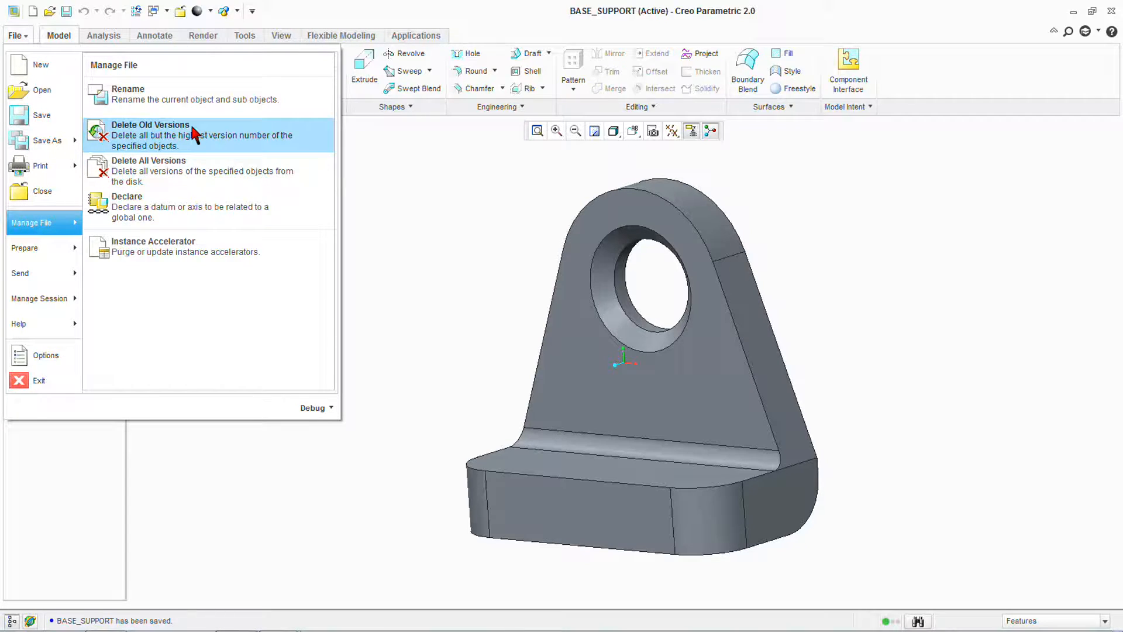
{"action": "mouse_move", "coordinate": [186, 139]}
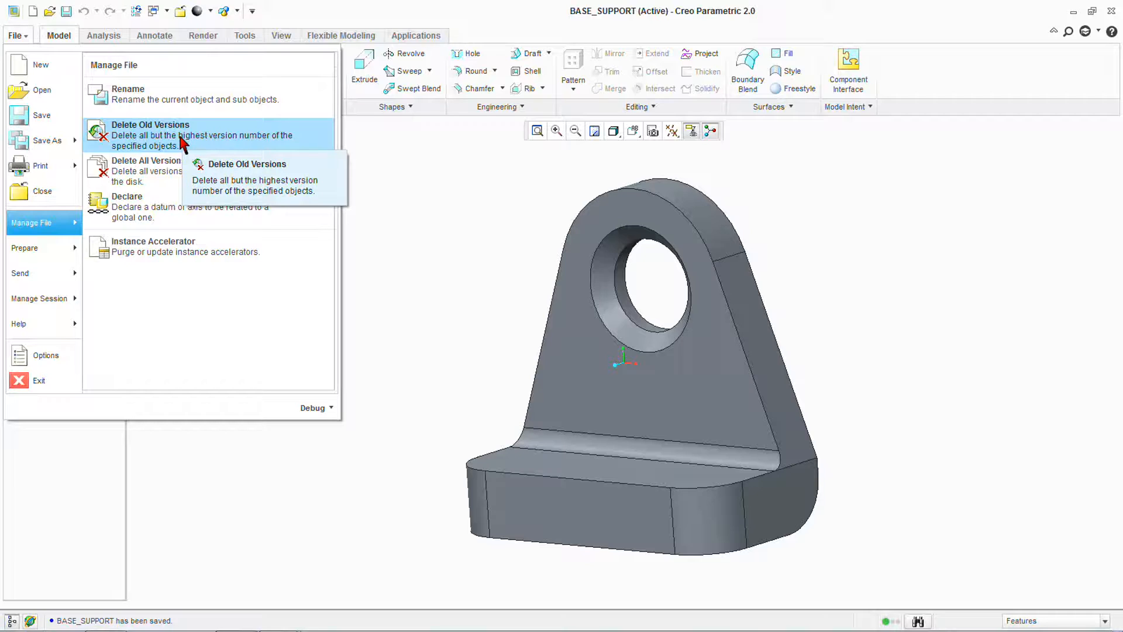
Purge old versions of BASE_SUPPORT.PRT, keeping only base_support.prt.9
{"action": "left_click", "coordinate": [150, 135]}
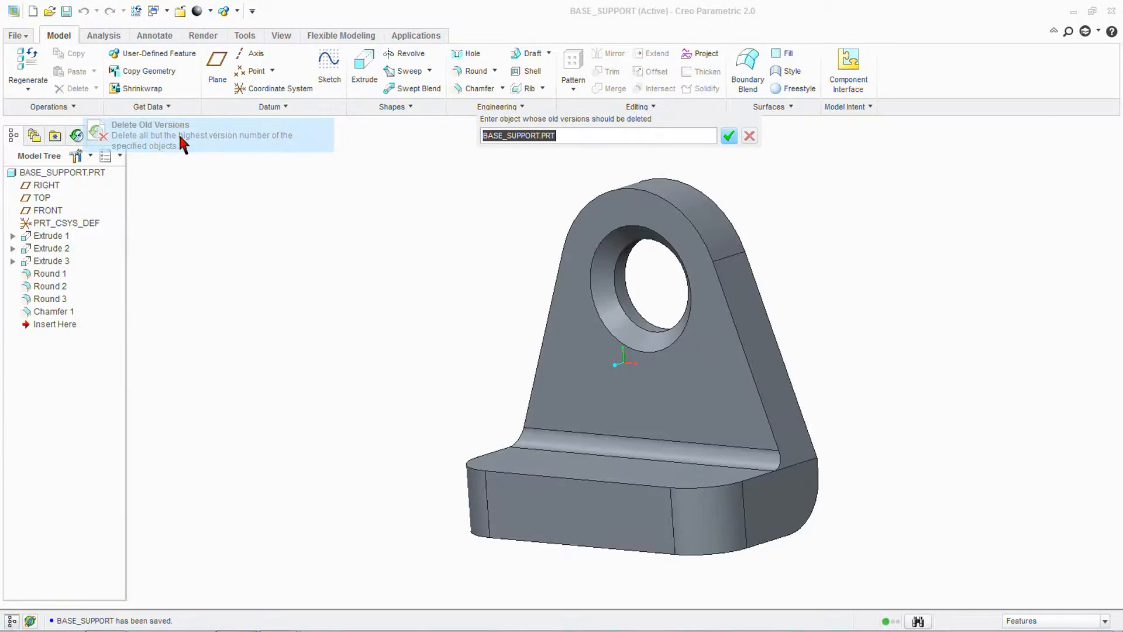
{"action": "mouse_move", "coordinate": [566, 138]}
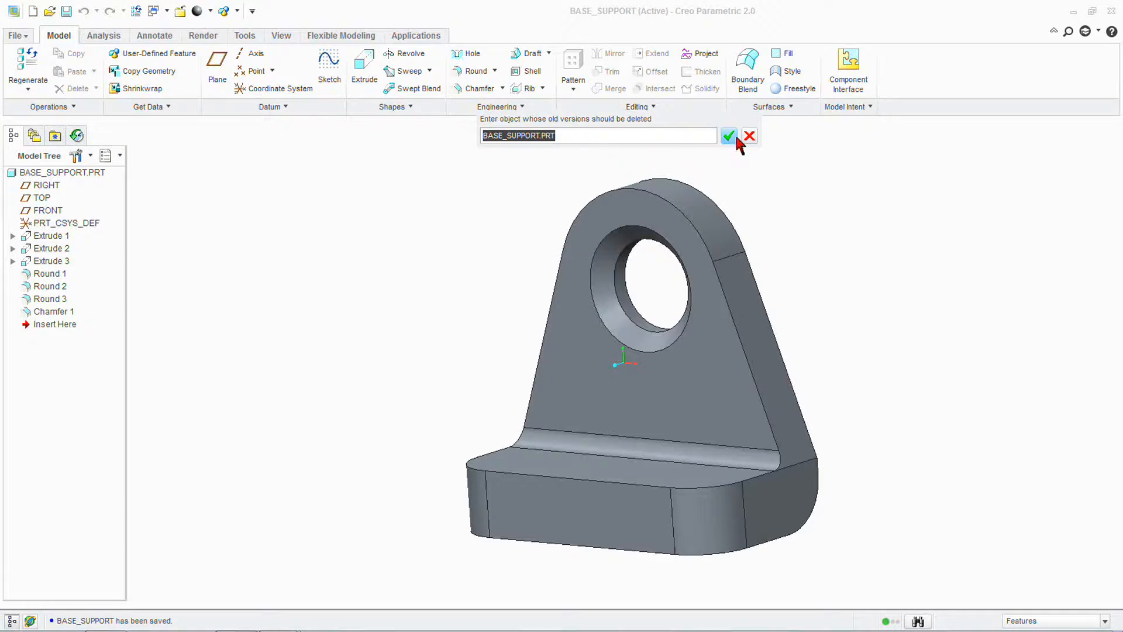
{"action": "left_click", "coordinate": [728, 136]}
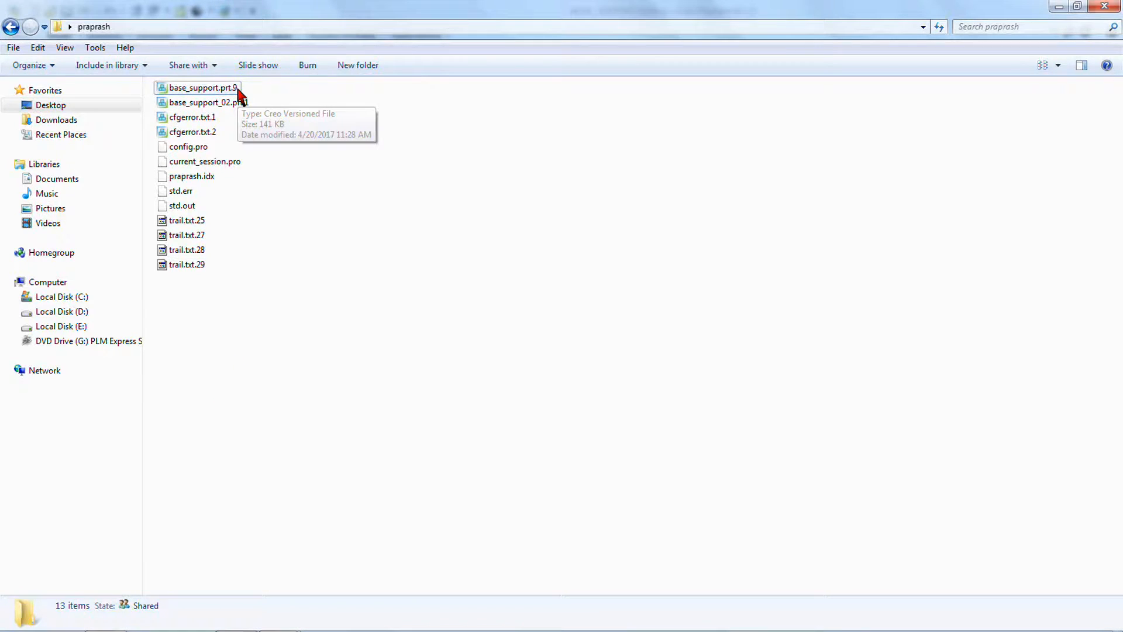
{"action": "mouse_move", "coordinate": [200, 100]}
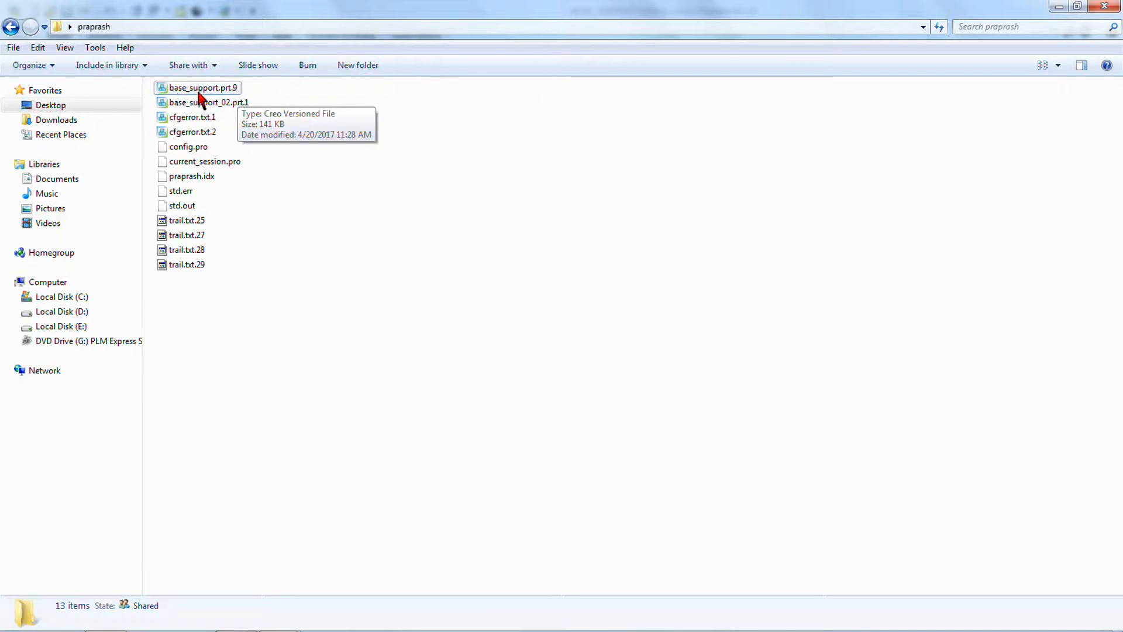
{"action": "mouse_move", "coordinate": [326, 238]}
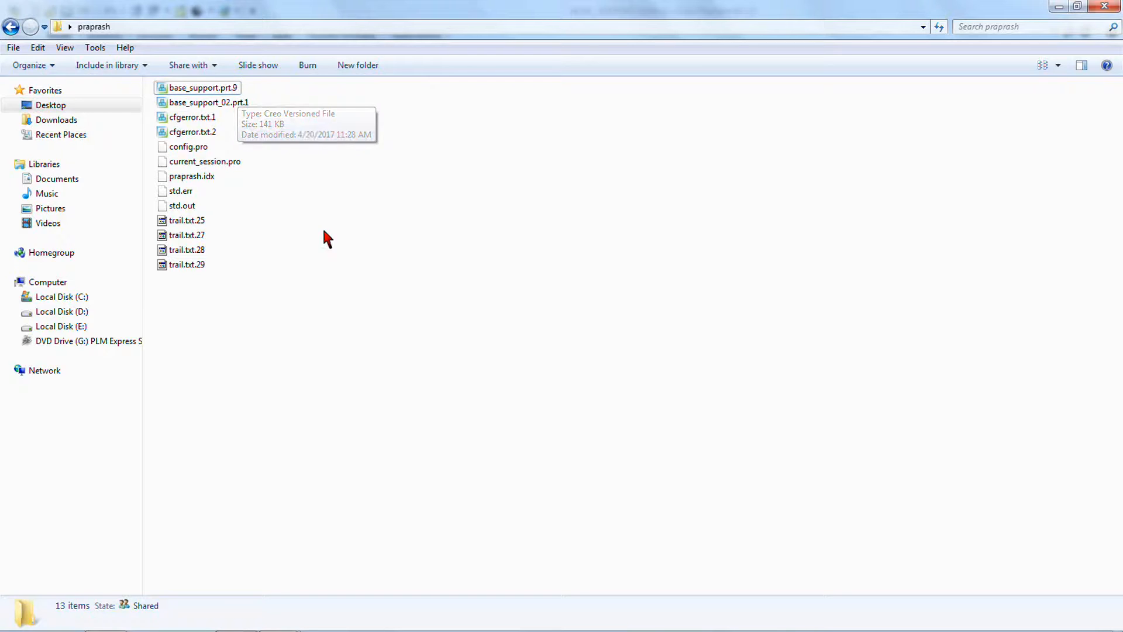
{"action": "mouse_move", "coordinate": [403, 276]}
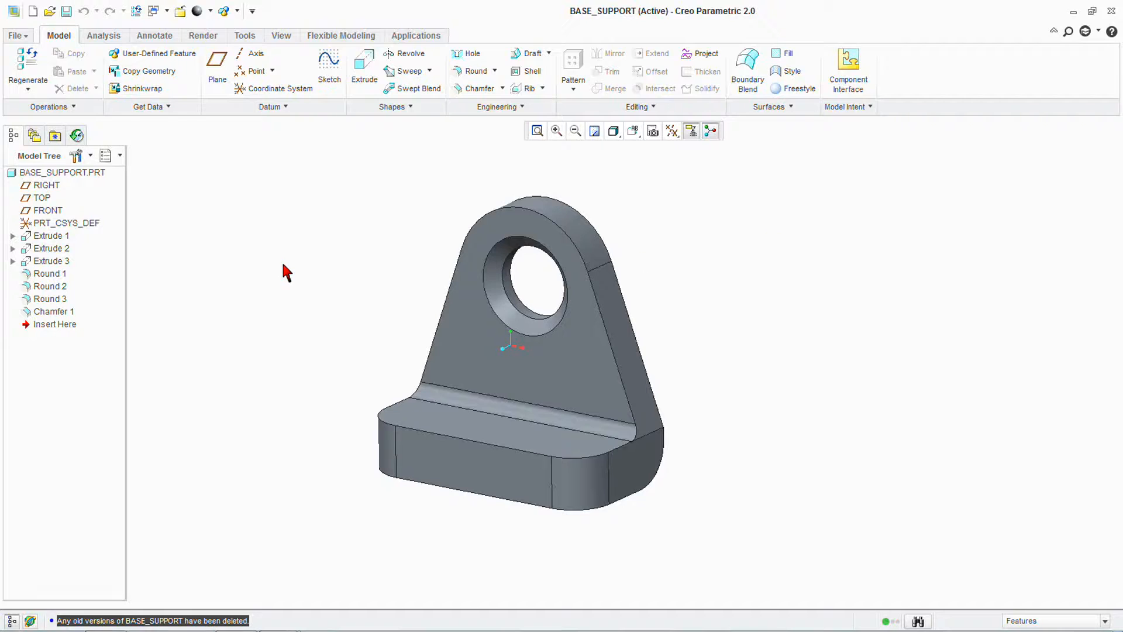
{"action": "mouse_move", "coordinate": [279, 261]}
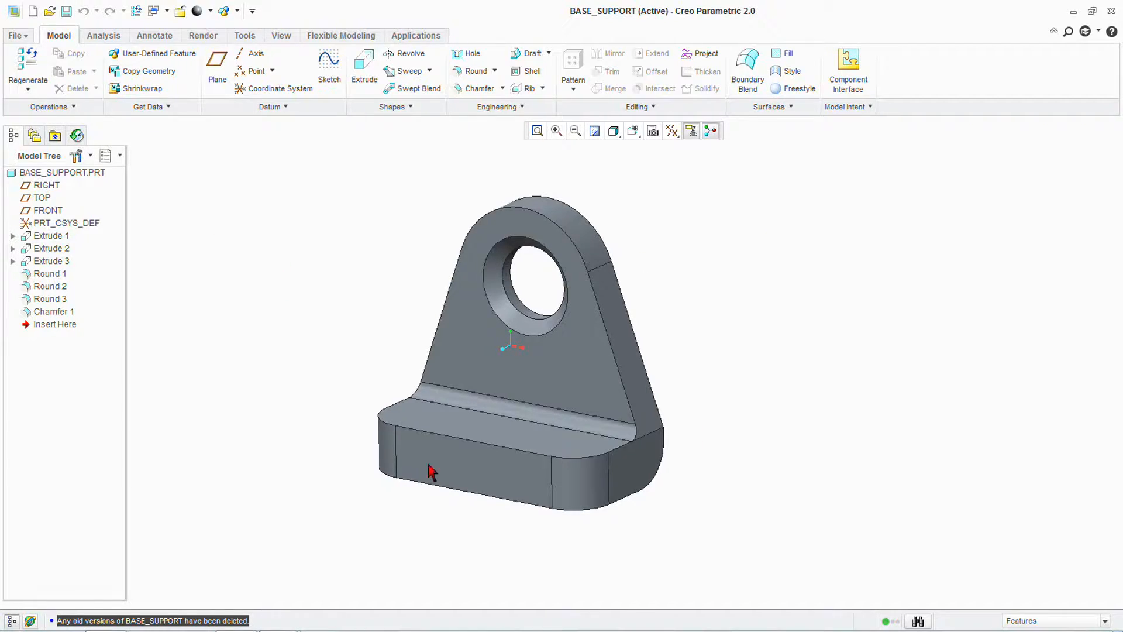
{"action": "mouse_move", "coordinate": [367, 512]}
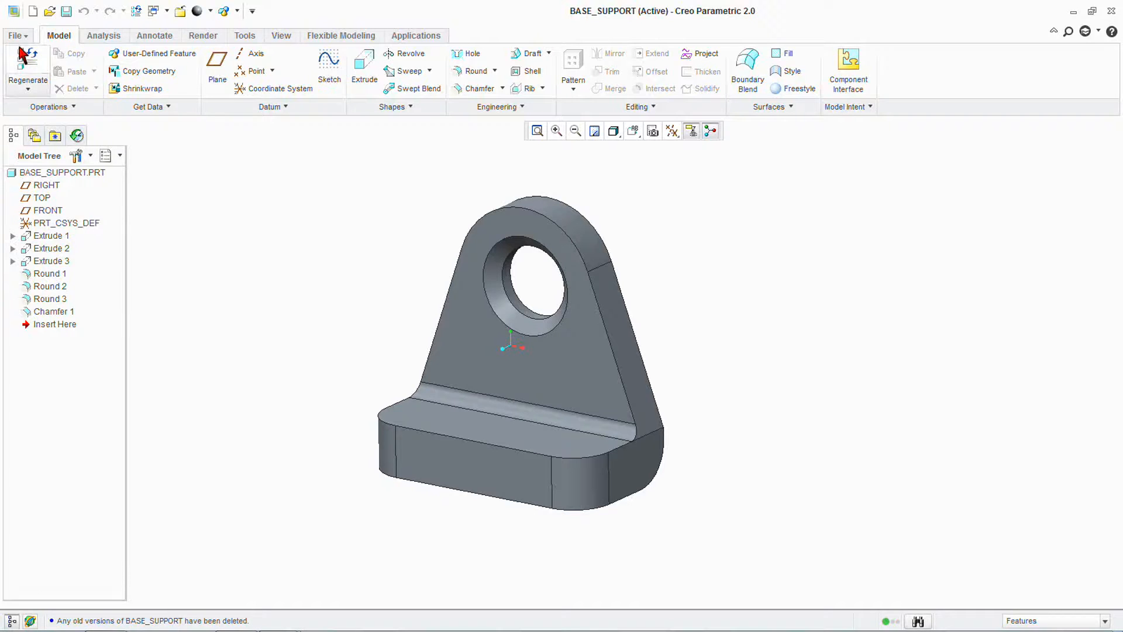
Delete all versions of BASE_SUPPORT, confirming the Delete All warning
{"action": "left_click", "coordinate": [14, 35]}
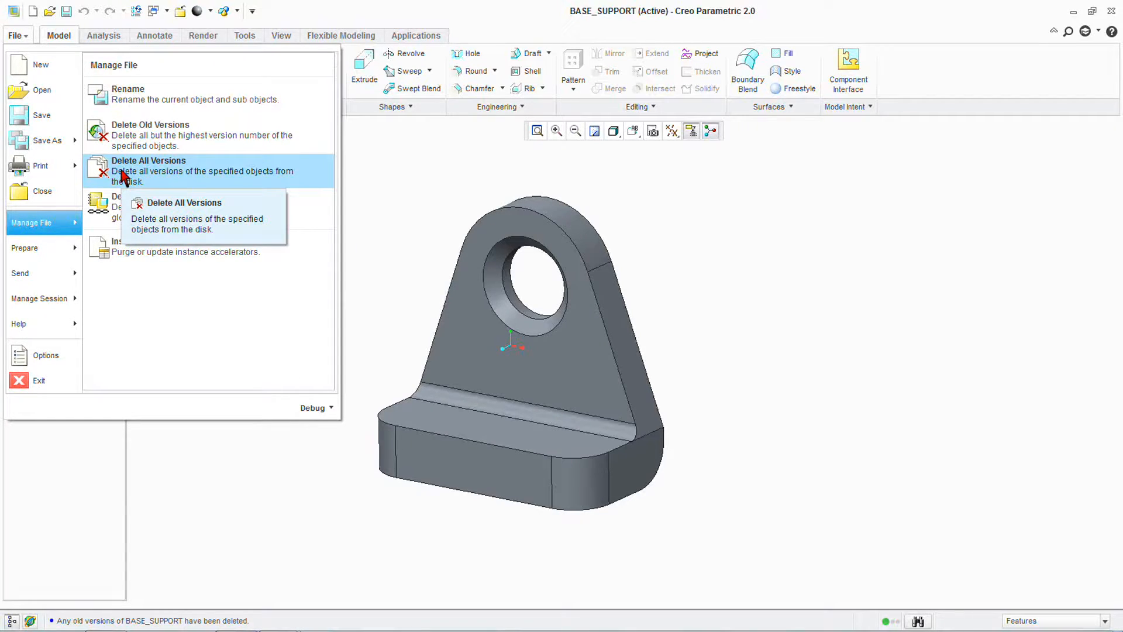
{"action": "left_click", "coordinate": [149, 160]}
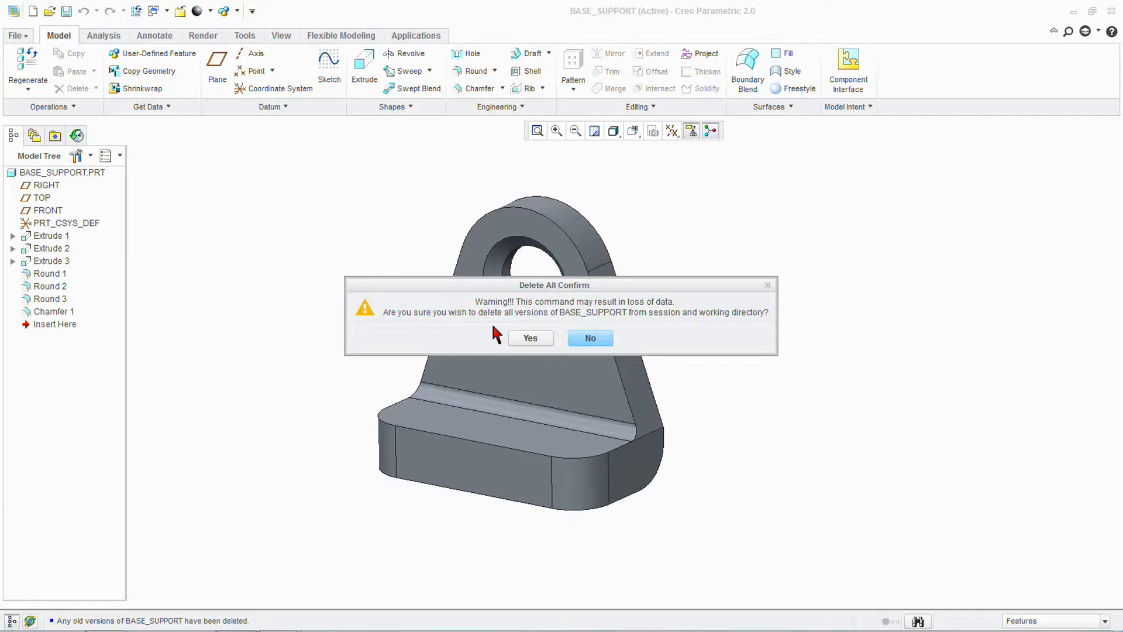
{"action": "mouse_move", "coordinate": [478, 334]}
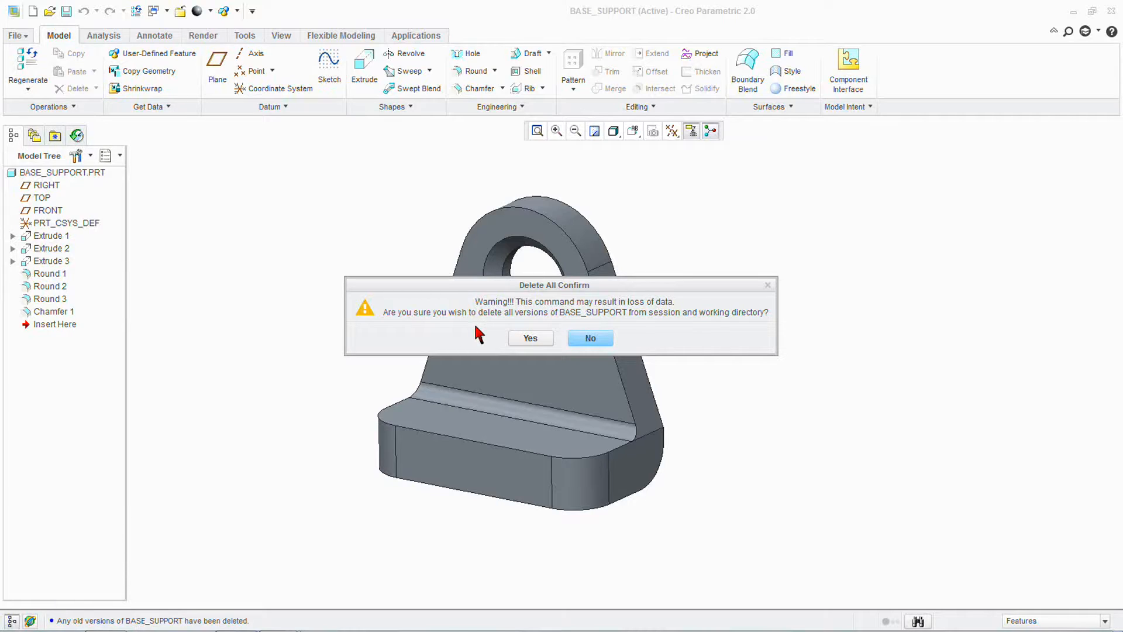
{"action": "mouse_move", "coordinate": [600, 310]}
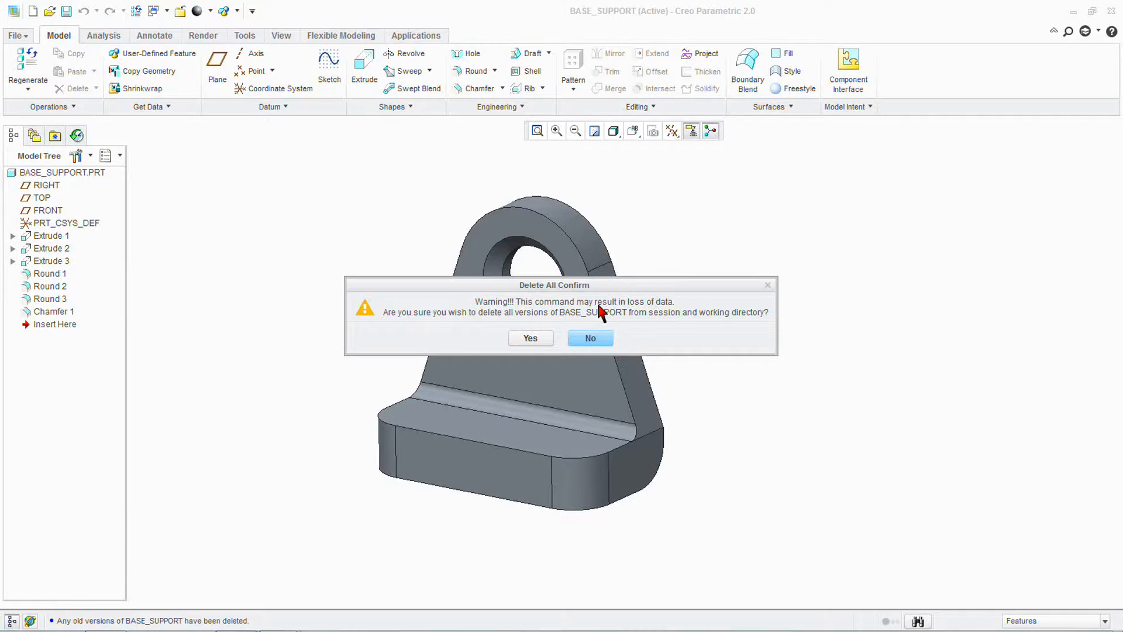
{"action": "mouse_move", "coordinate": [441, 337]}
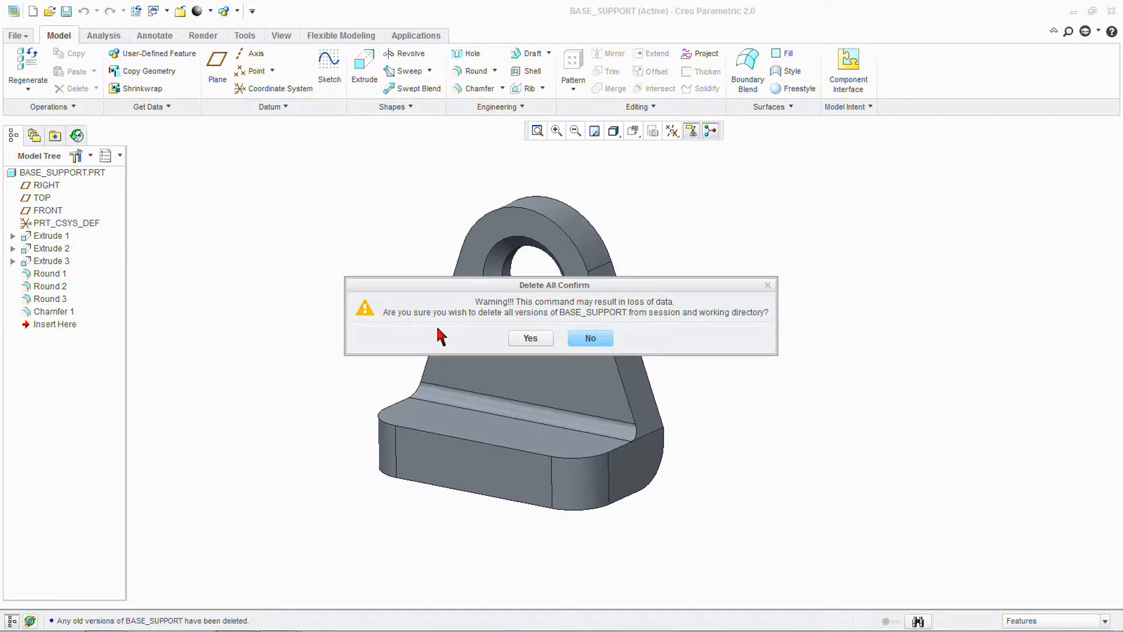
{"action": "mouse_move", "coordinate": [447, 336]}
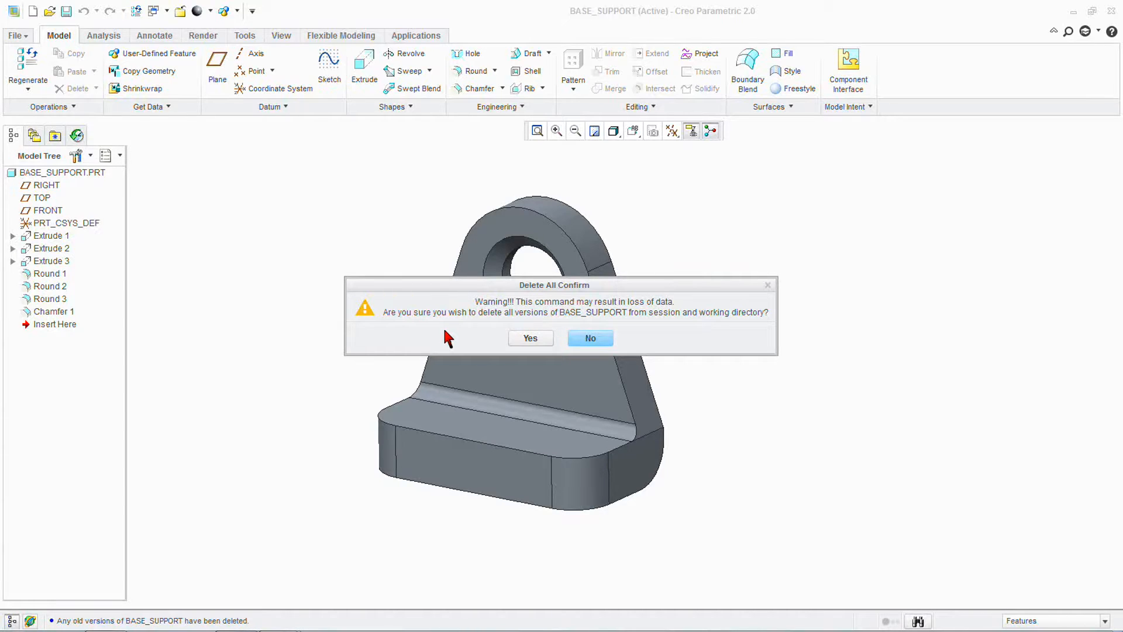
{"action": "mouse_move", "coordinate": [448, 334]}
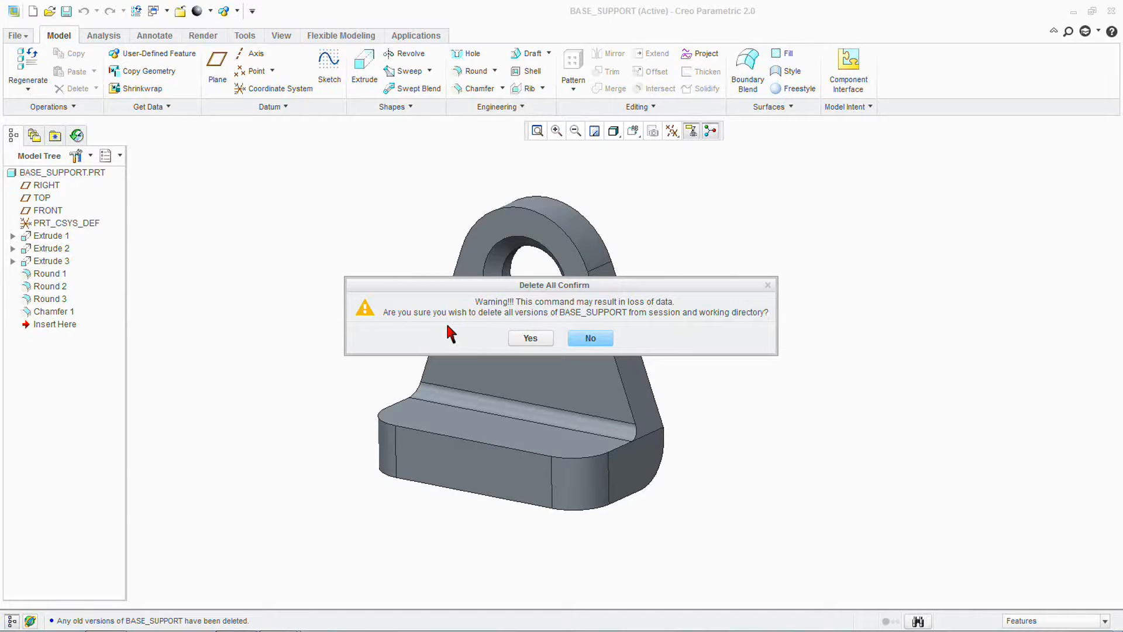
{"action": "left_click", "coordinate": [529, 337]}
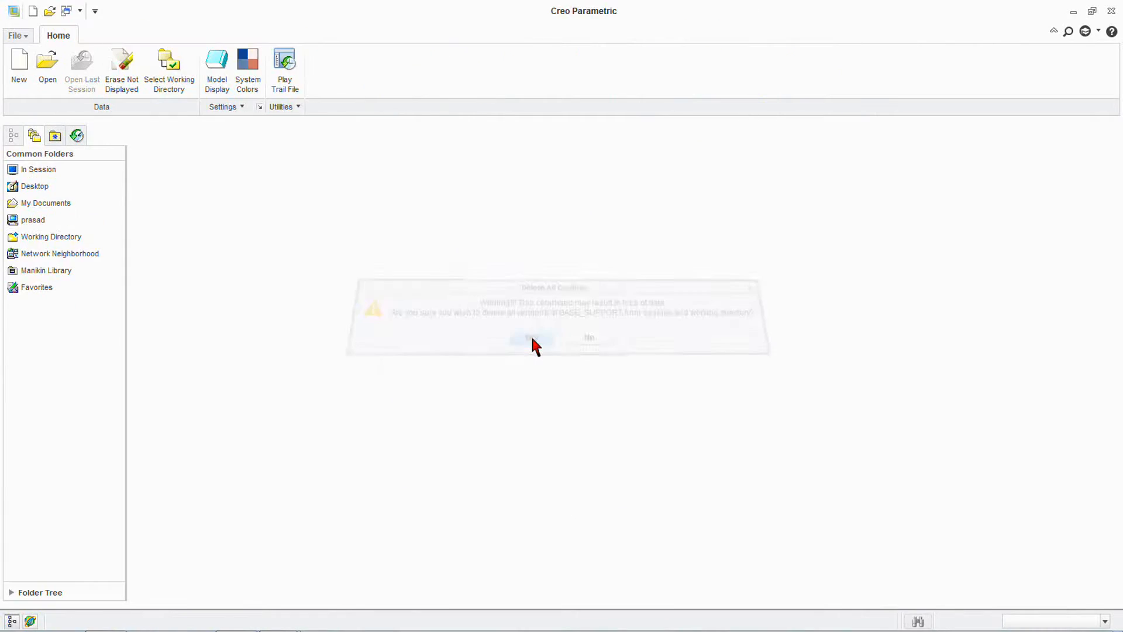
Open base_support_02.prt from the praprash working folder
{"action": "left_click", "coordinate": [530, 337]}
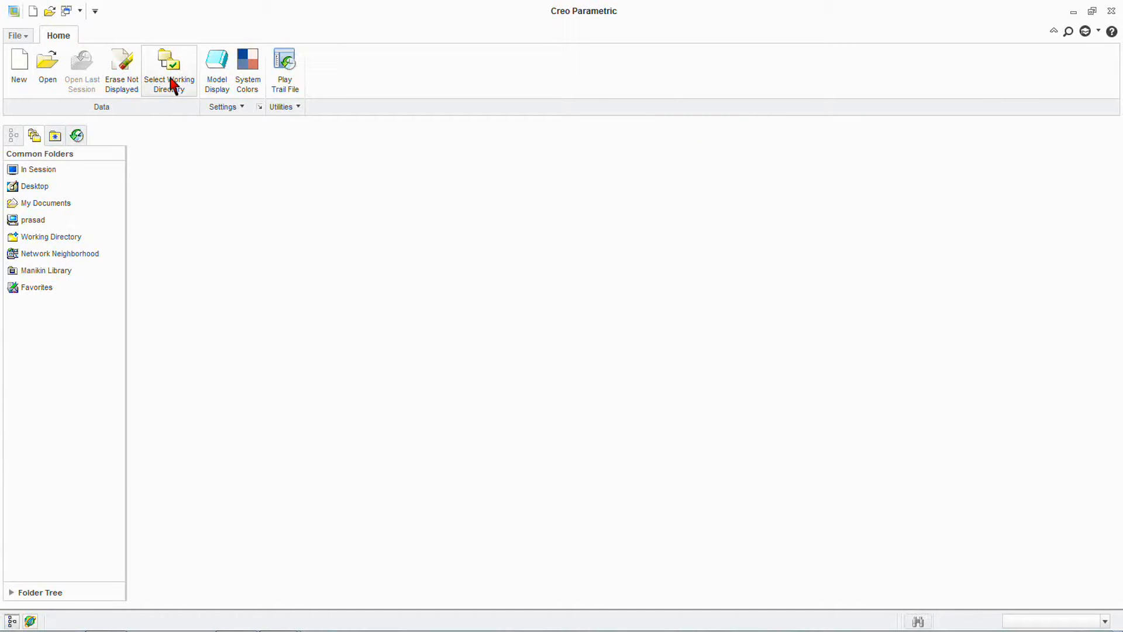
{"action": "mouse_move", "coordinate": [47, 64]}
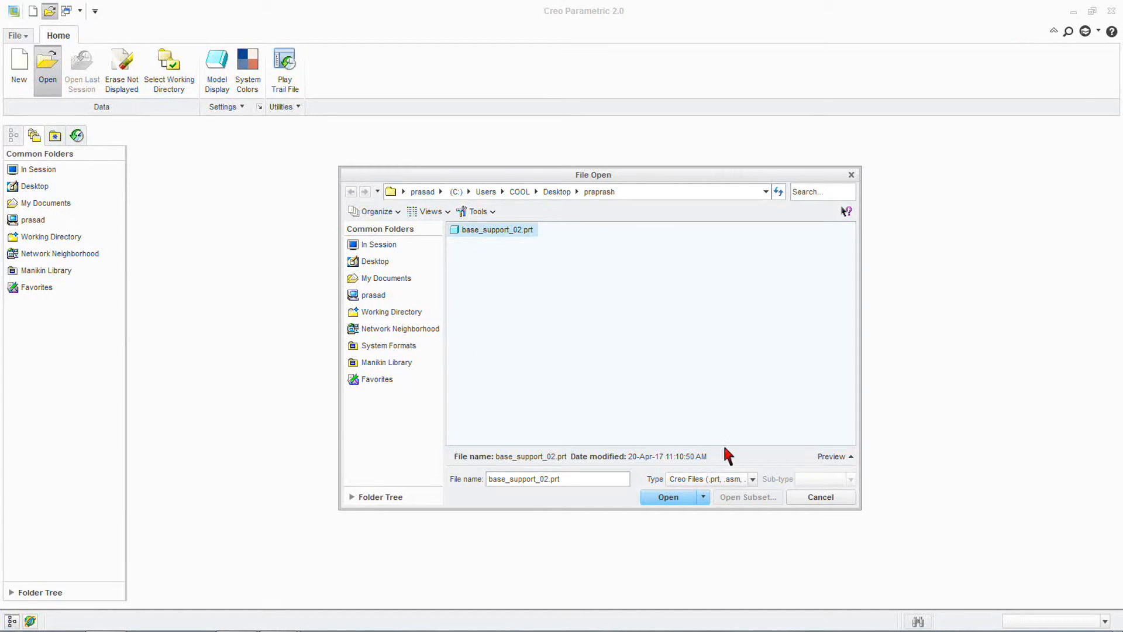
{"action": "left_click", "coordinate": [668, 496]}
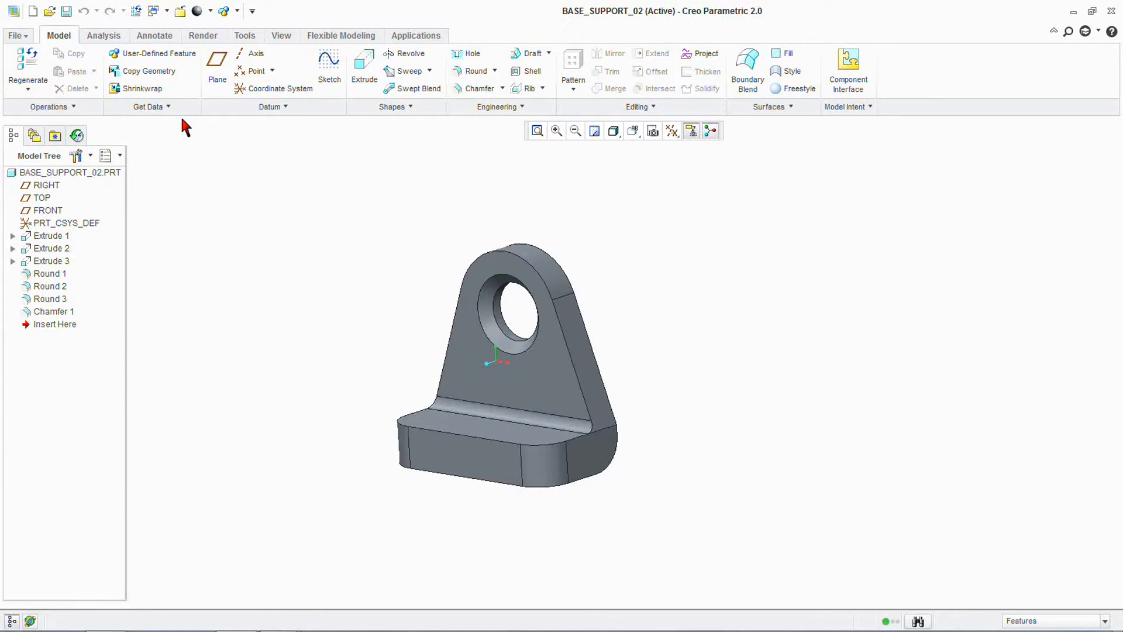
Delete all versions of BASE_SUPPORT_02, confirming the warning
{"action": "left_click", "coordinate": [14, 35]}
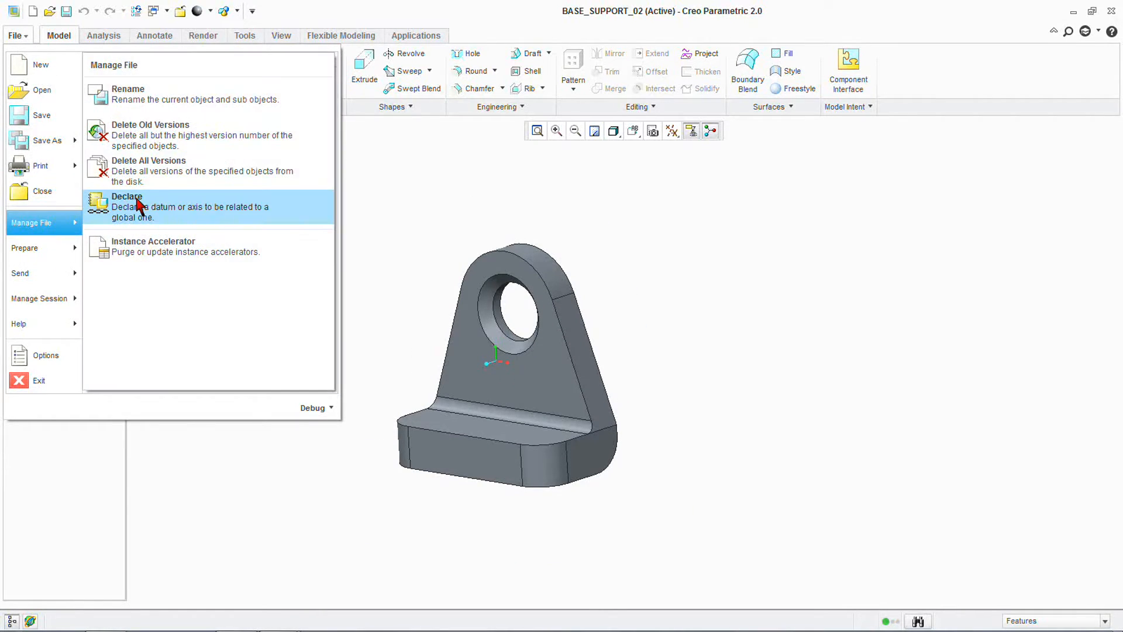
{"action": "left_click", "coordinate": [149, 160]}
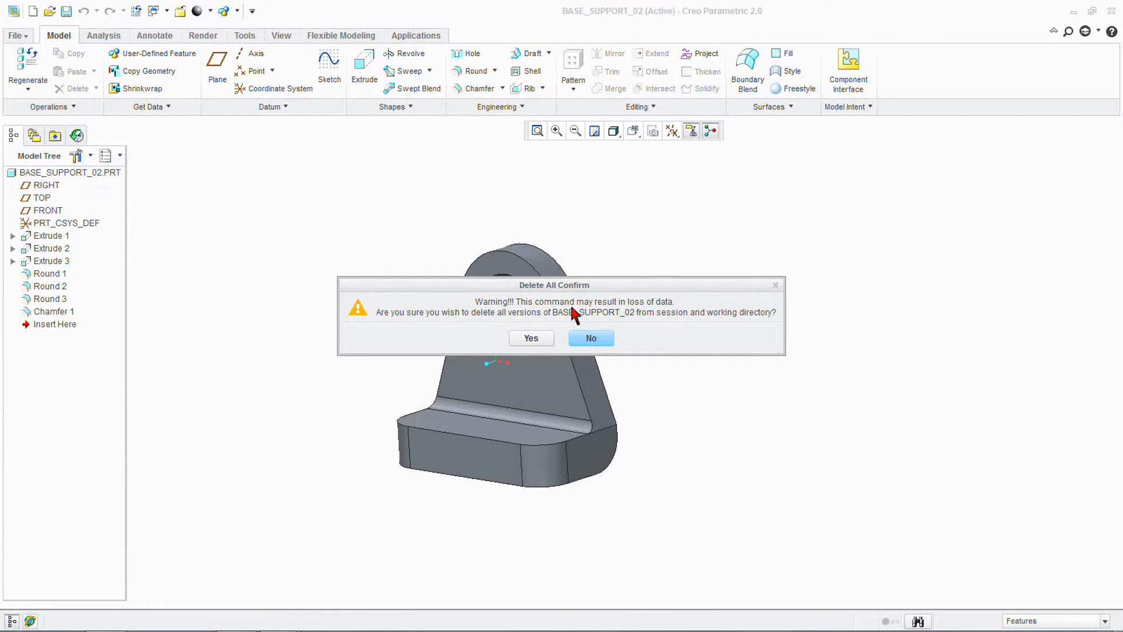
{"action": "left_click", "coordinate": [530, 338]}
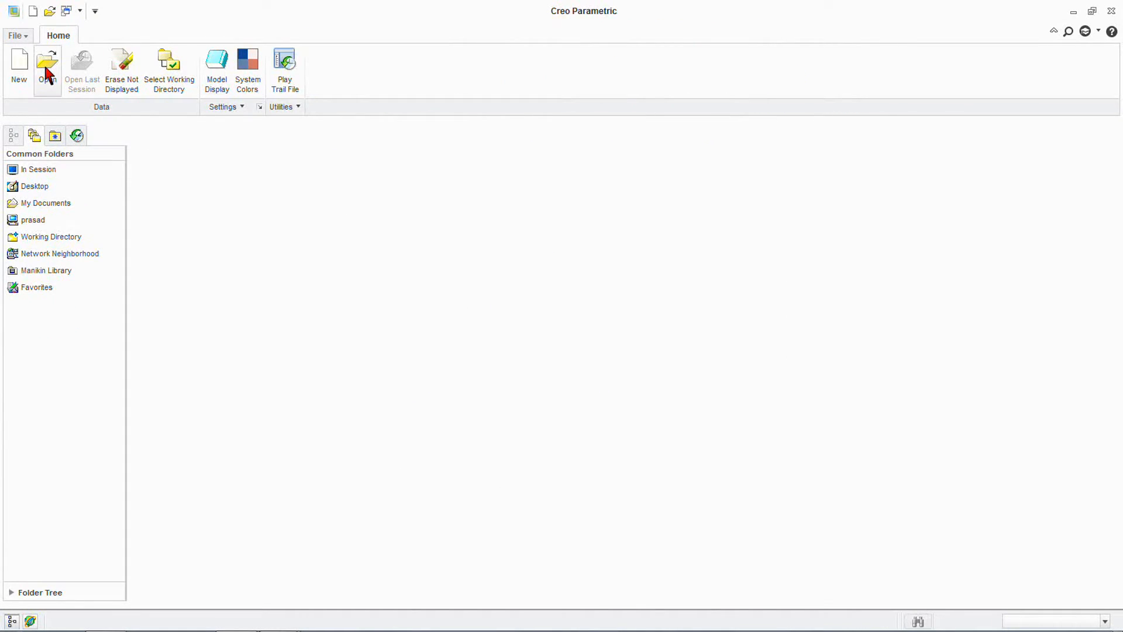
Verify in the Open browser that the working directory holds no parts, then cancel
{"action": "left_click", "coordinate": [47, 65]}
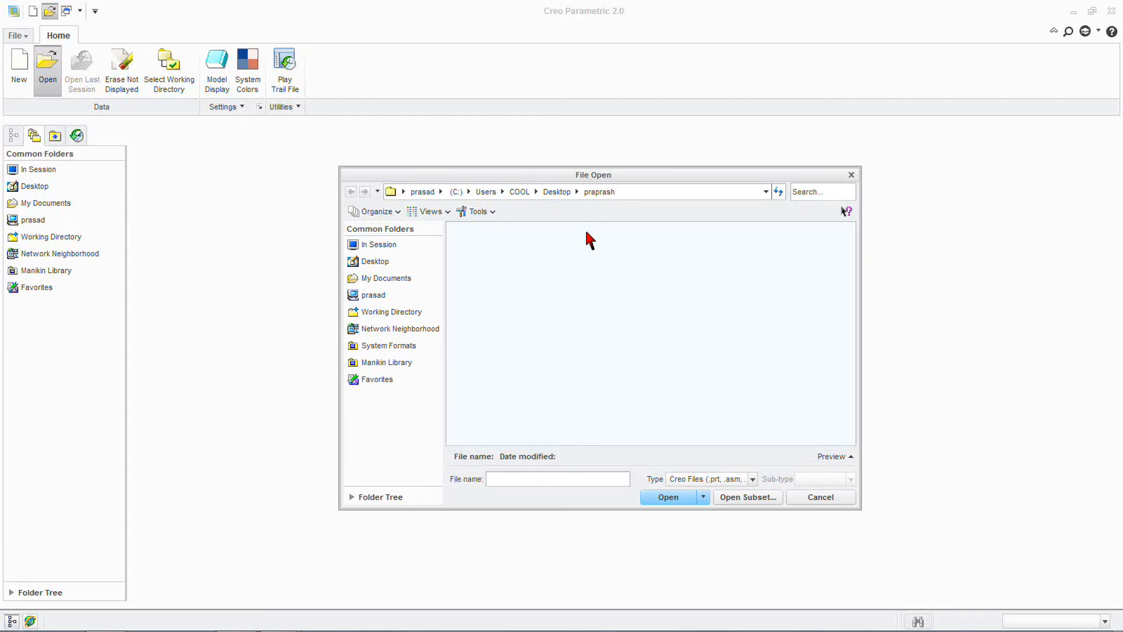
{"action": "left_click", "coordinate": [819, 496]}
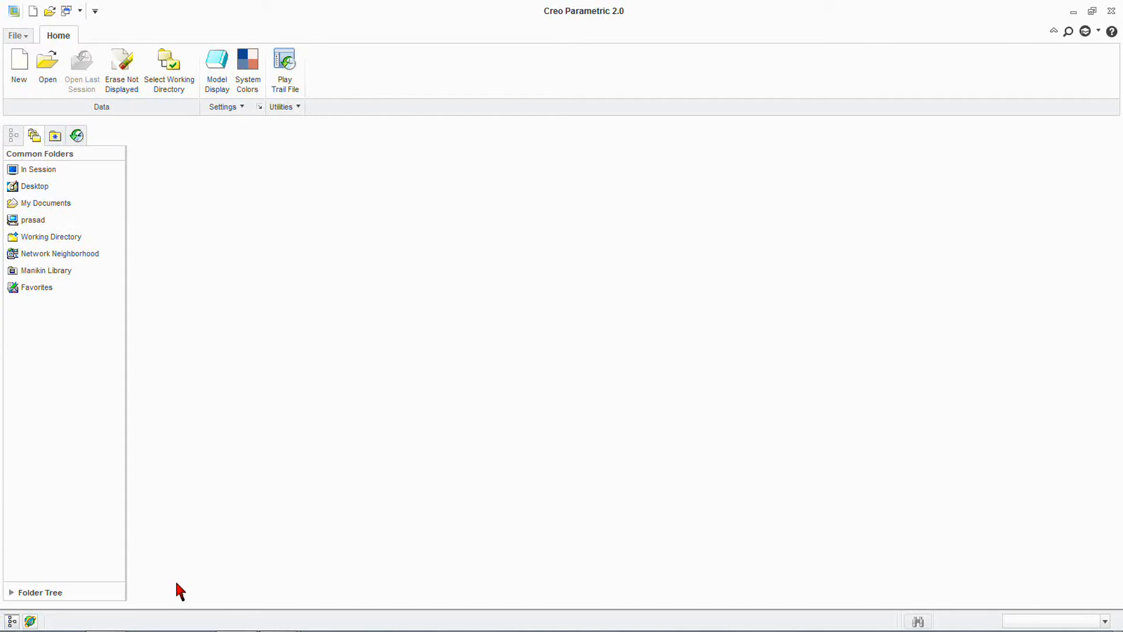